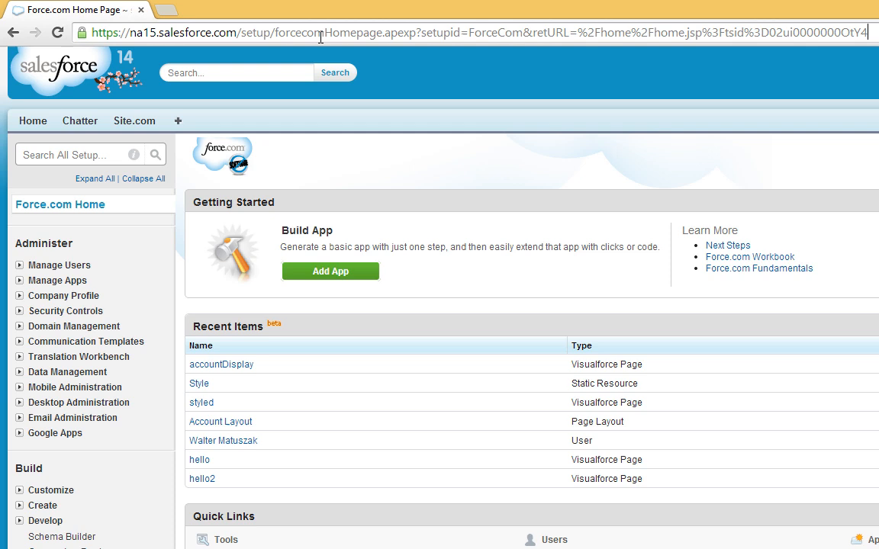
{"action": "left_click", "coordinate": [323, 34]}
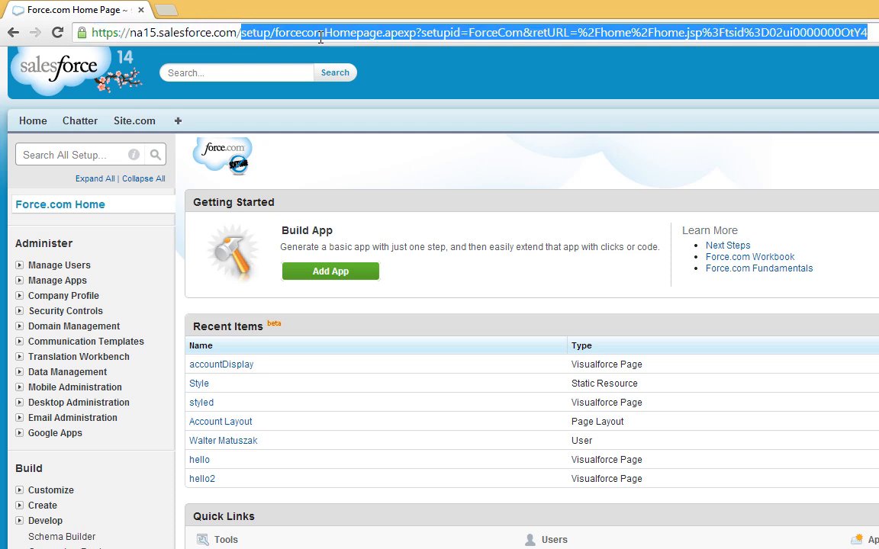
{"action": "type", "text": "https://na15.salesforce.com/apex/My"}
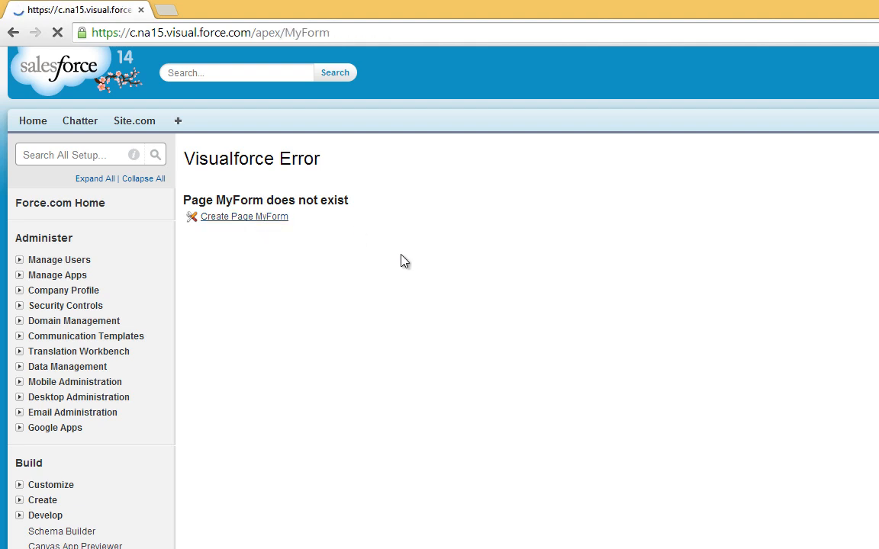
Step: Create the MyForm page and set its apex:page to standardController="Account" with default content removed
{"action": "left_click", "coordinate": [244, 217]}
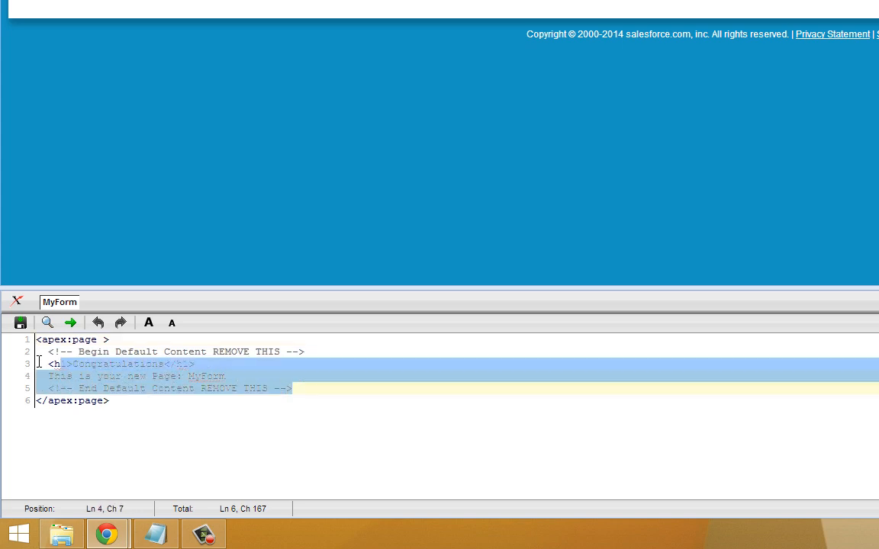
{"action": "key", "text": "Delete"}
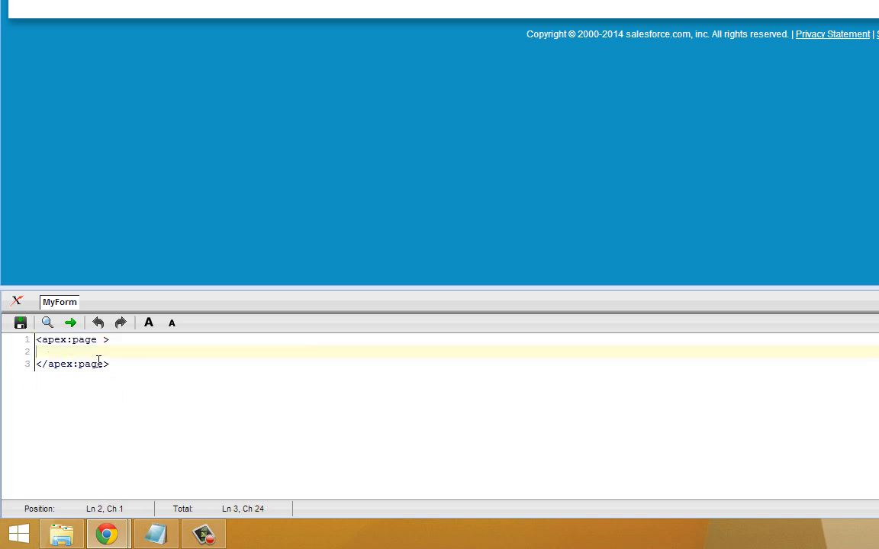
{"action": "type", "text": "standardController=\"A"}
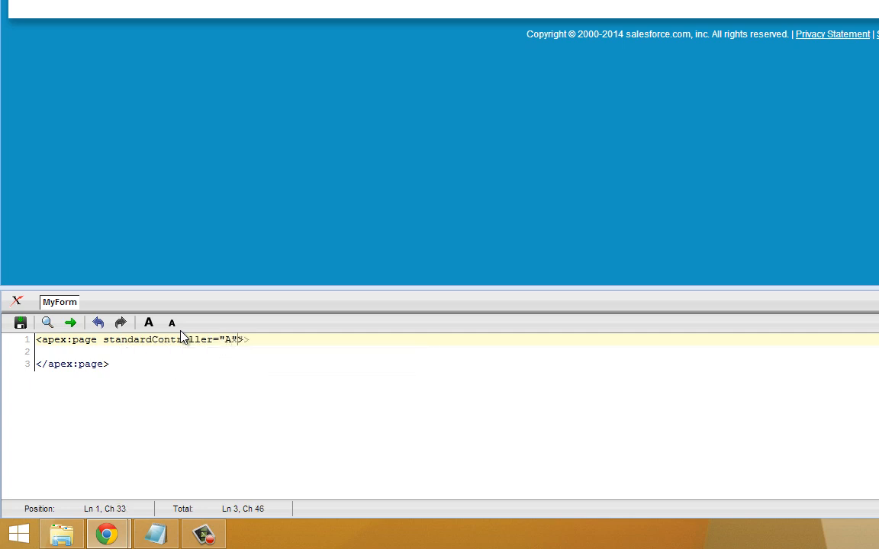
{"action": "type", "text": "ccount"}
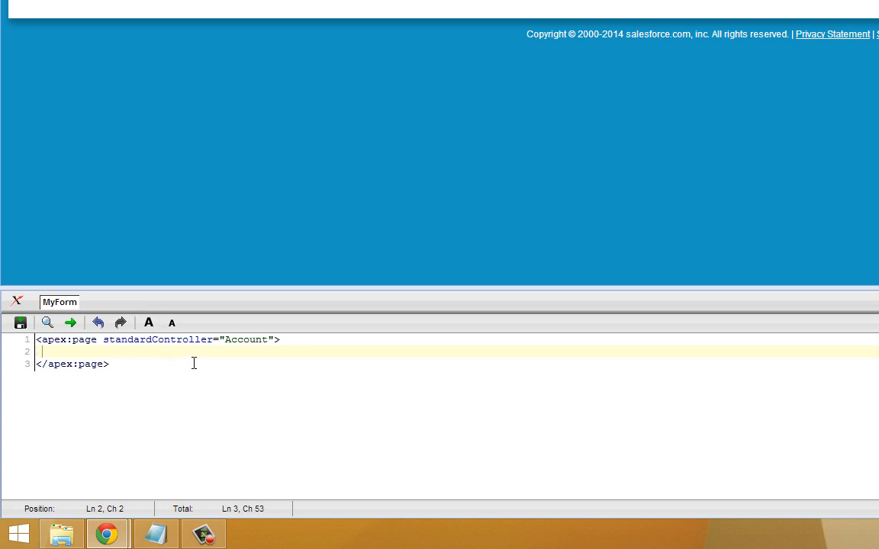
Step: Add an empty <apex:form></apex:form> block with a blank line inside it
{"action": "type", "text": "apex"}
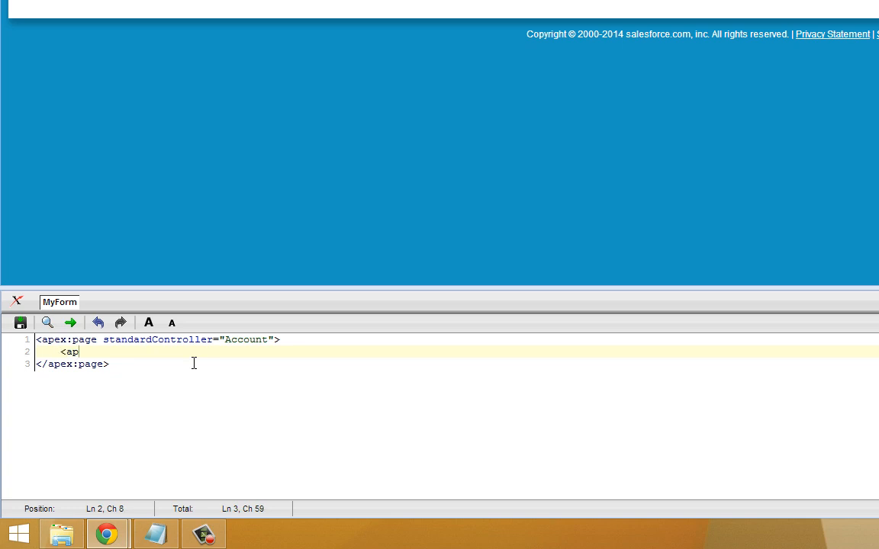
{"action": "type", "text": "ex:form"}
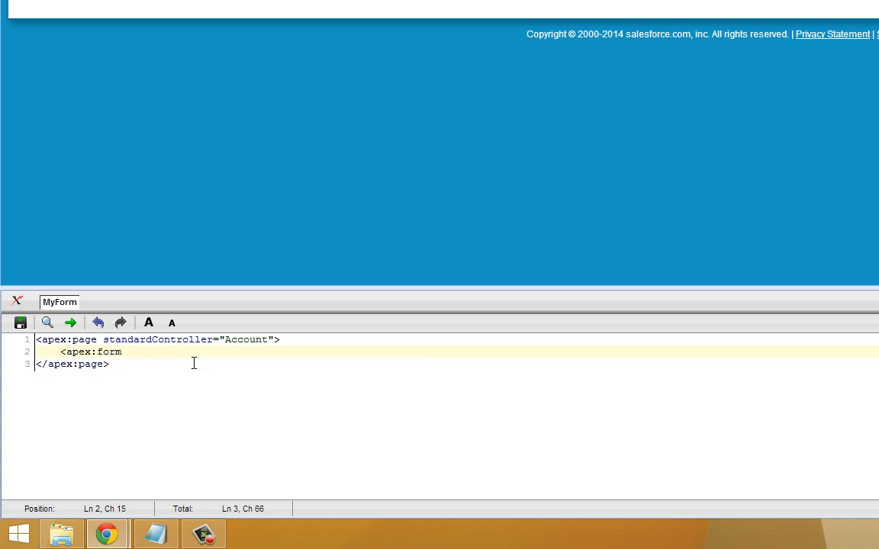
{"action": "key", "text": "Enter"}
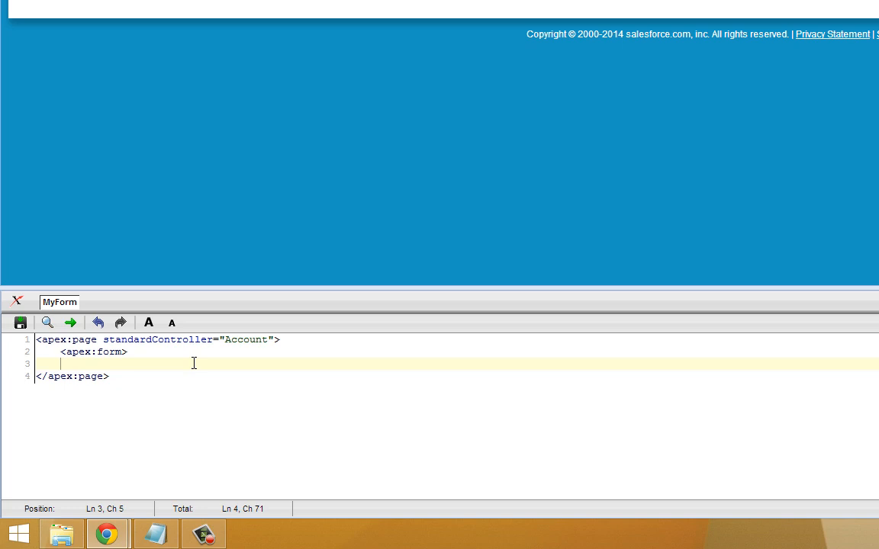
{"action": "type", "text": "</"}
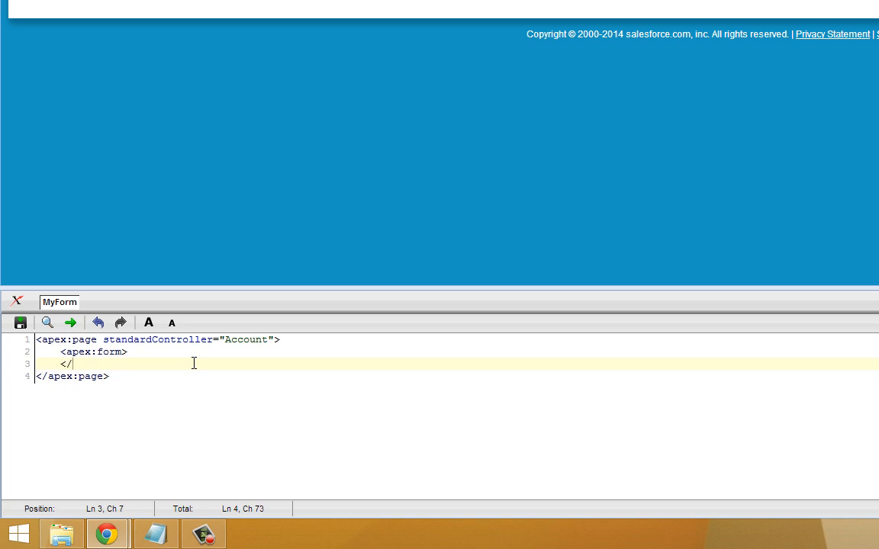
{"action": "type", "text": "apex:"}
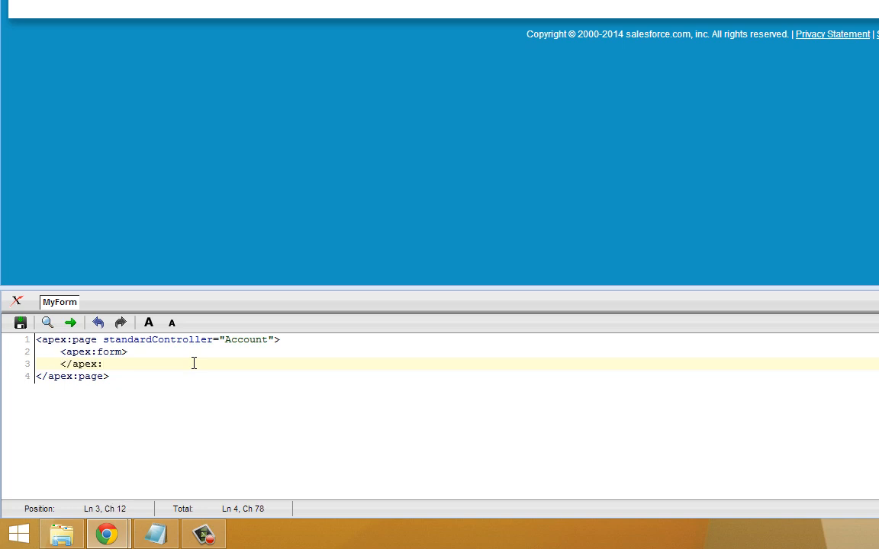
{"action": "type", "text": "form"}
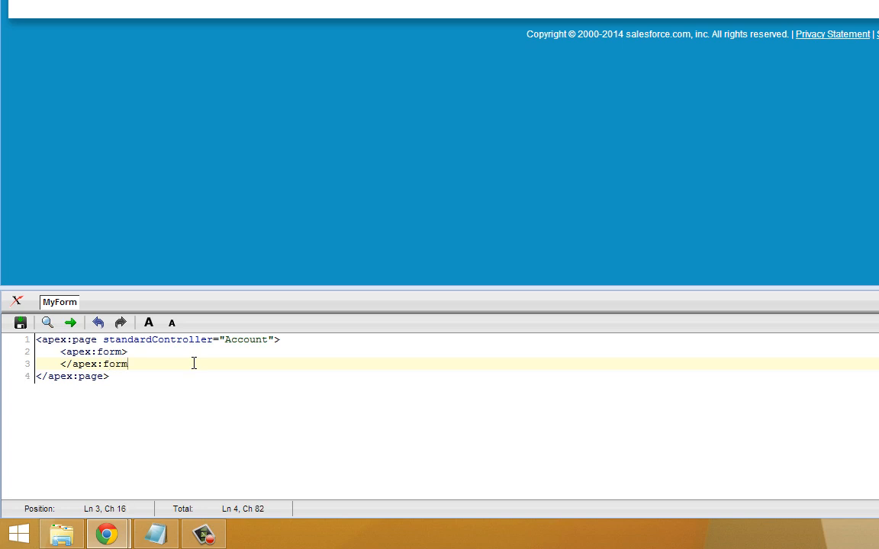
{"action": "key", "text": "Enter"}
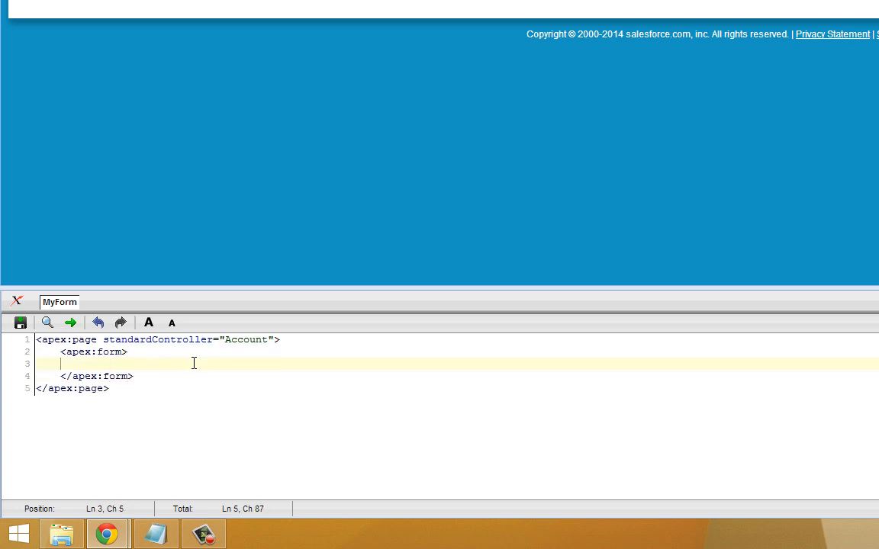
{"action": "mouse_move", "coordinate": [247, 378]}
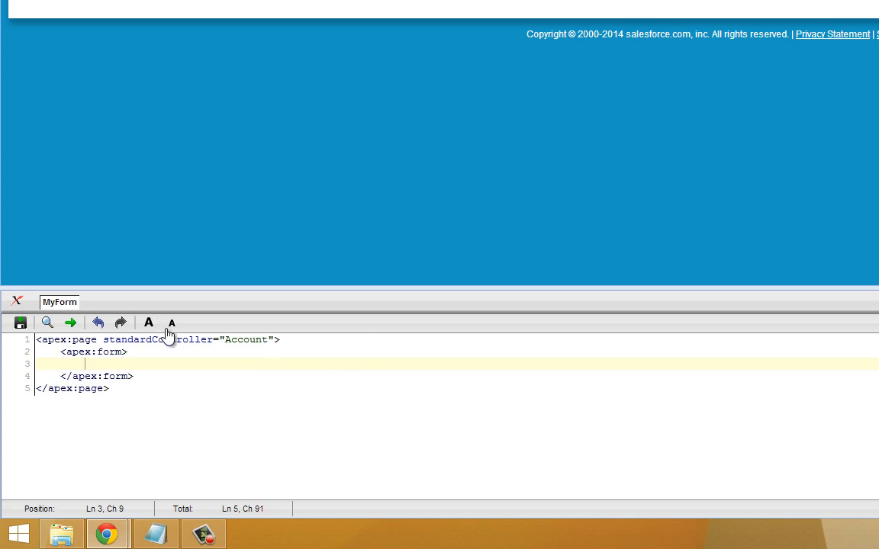
Step: Add <apex:inputField value="{! account.name}"/> inside the form with a new line after it
{"action": "type", "text": "<apex"}
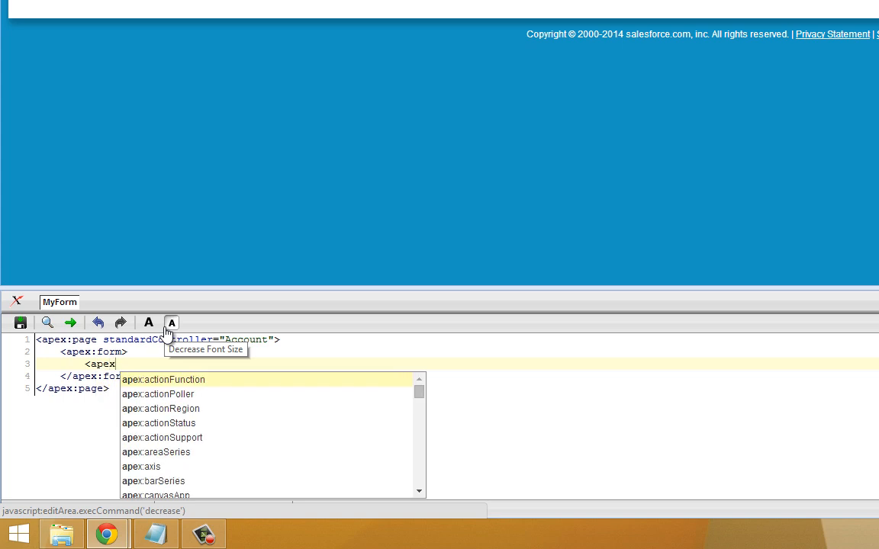
{"action": "type", "text": "inputField value=\"\"/>"}
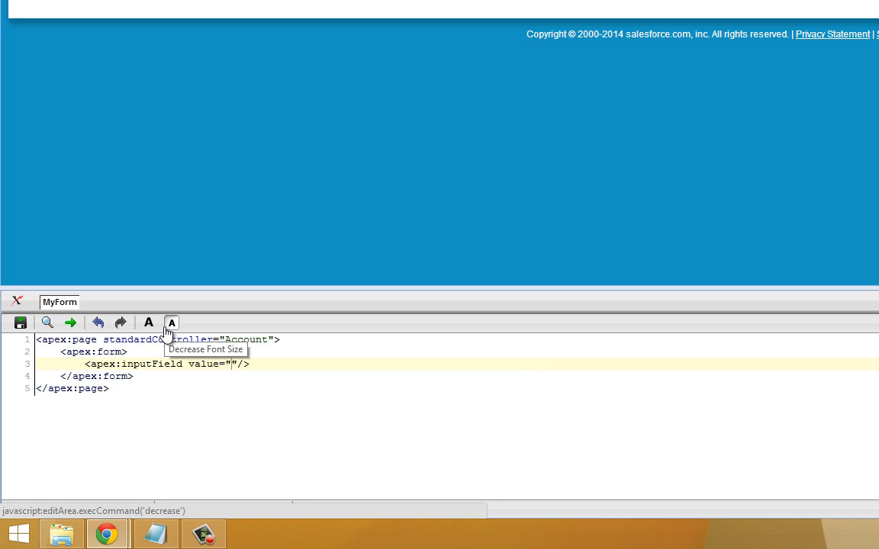
{"action": "type", "text": "{"}
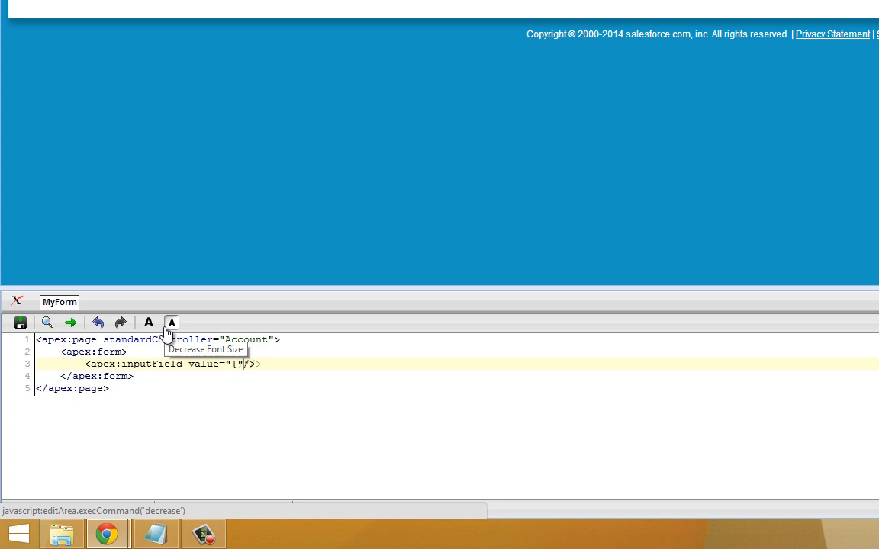
{"action": "type", "text": "!"}
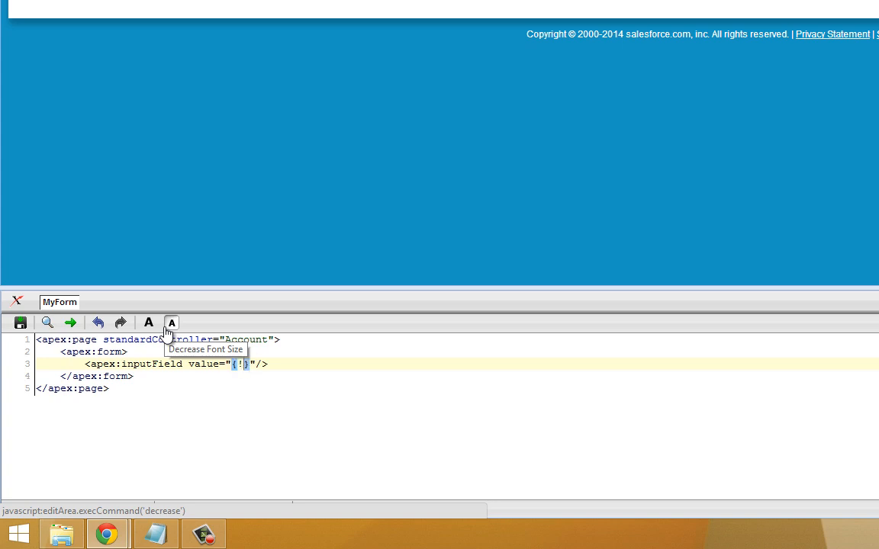
{"action": "type", "text": "account"}
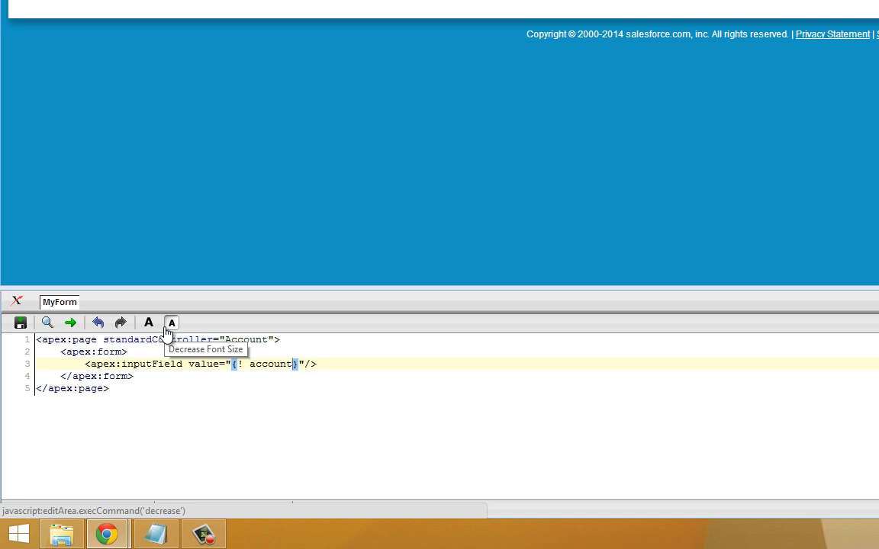
{"action": "type", "text": ".name"}
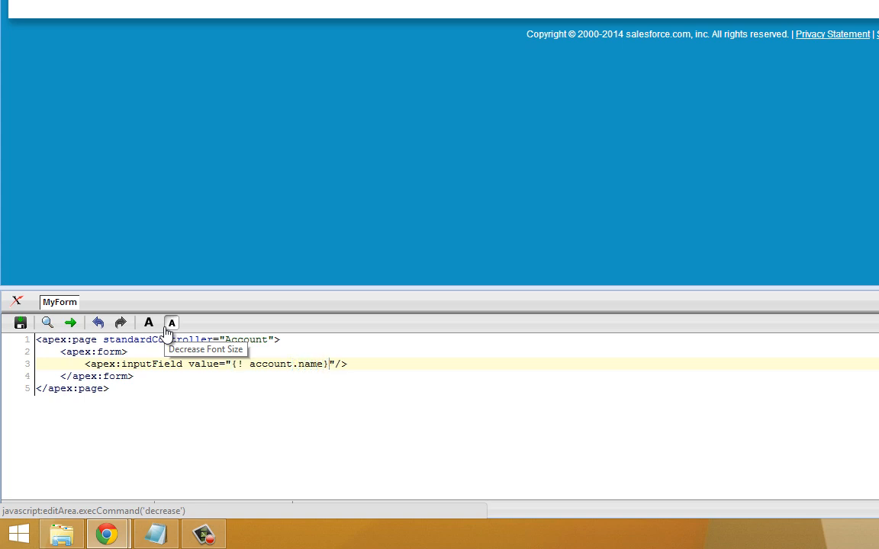
{"action": "left_click", "coordinate": [171, 323]}
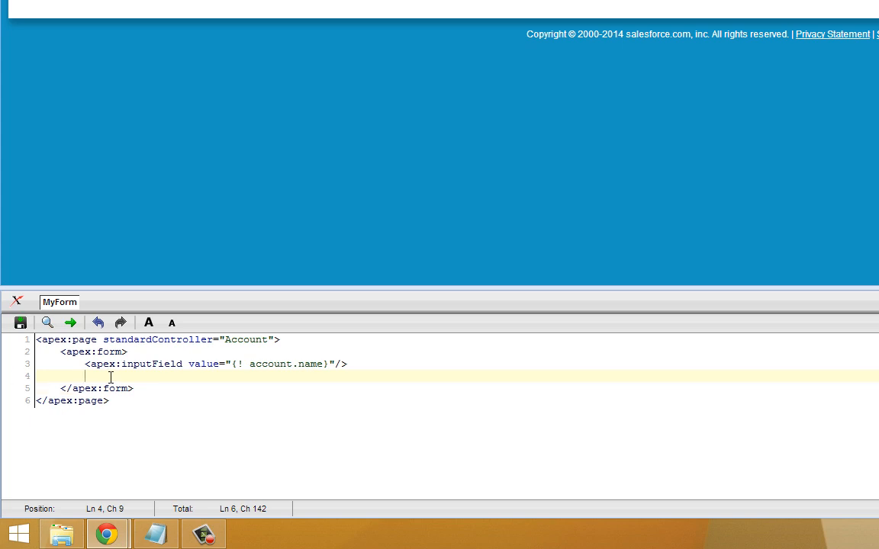
Step: Add <apex:commandButton action="{! save}" value="Save!"/> and save the page markup
{"action": "type", "text": "<apex:commandButton />"}
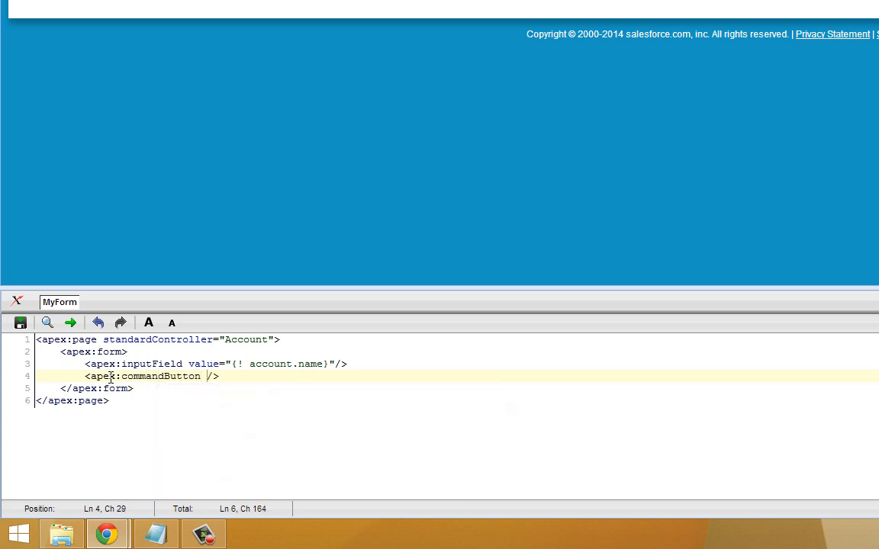
{"action": "type", "text": "action=\""}
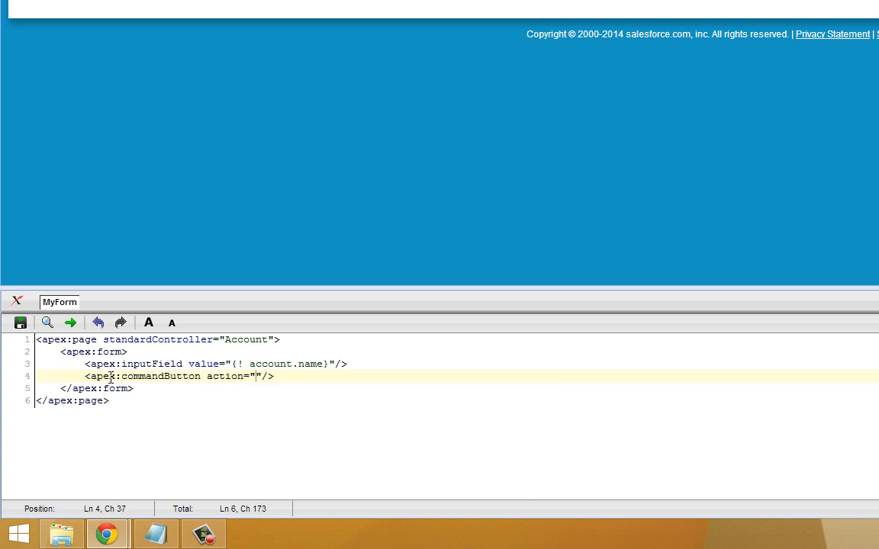
{"action": "type", "text": "{!}"}
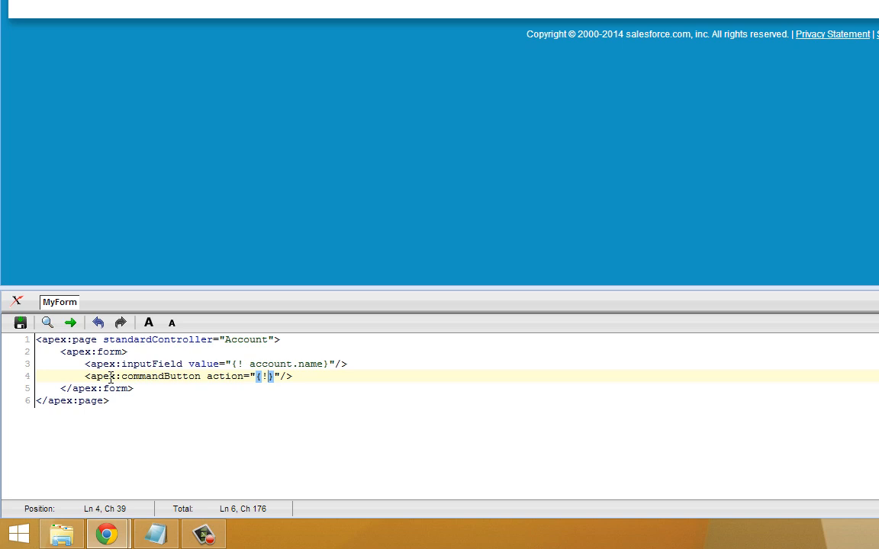
{"action": "type", "text": "save"}
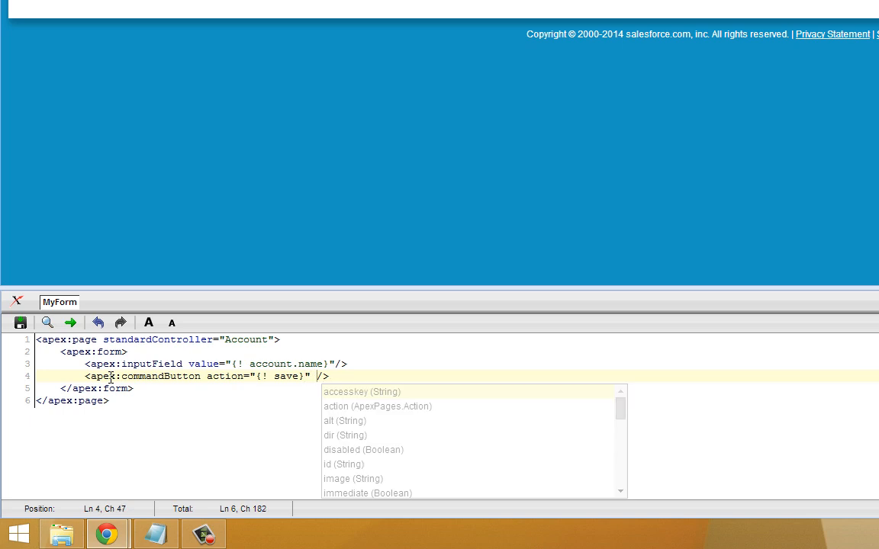
{"action": "type", "text": "value=\"\""}
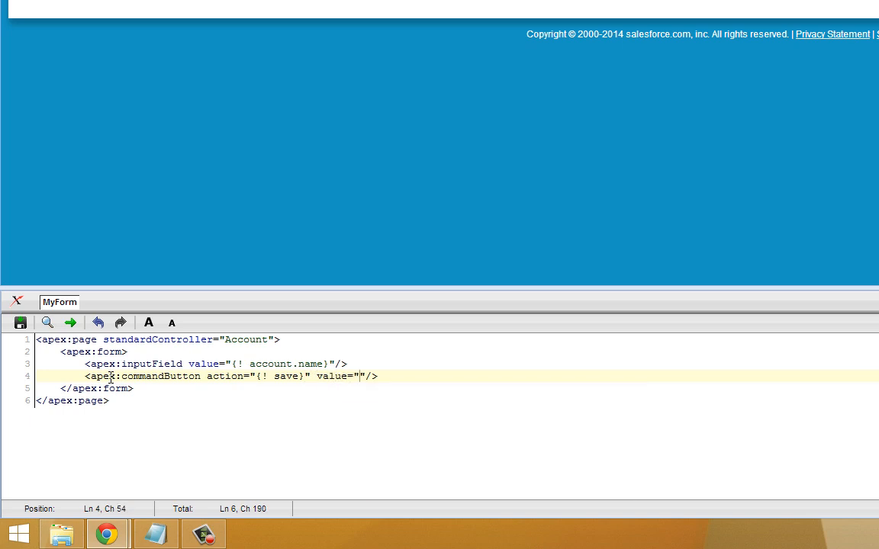
{"action": "type", "text": "Save"}
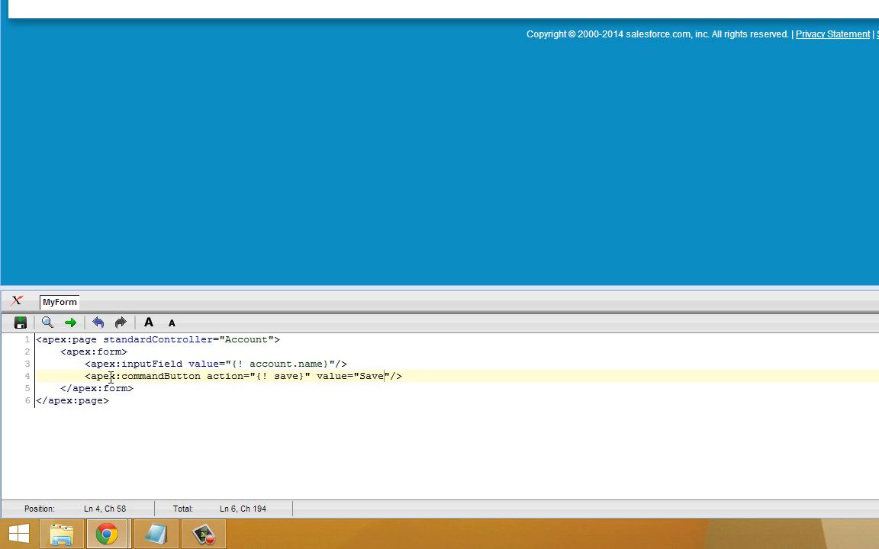
{"action": "type", "text": "!"}
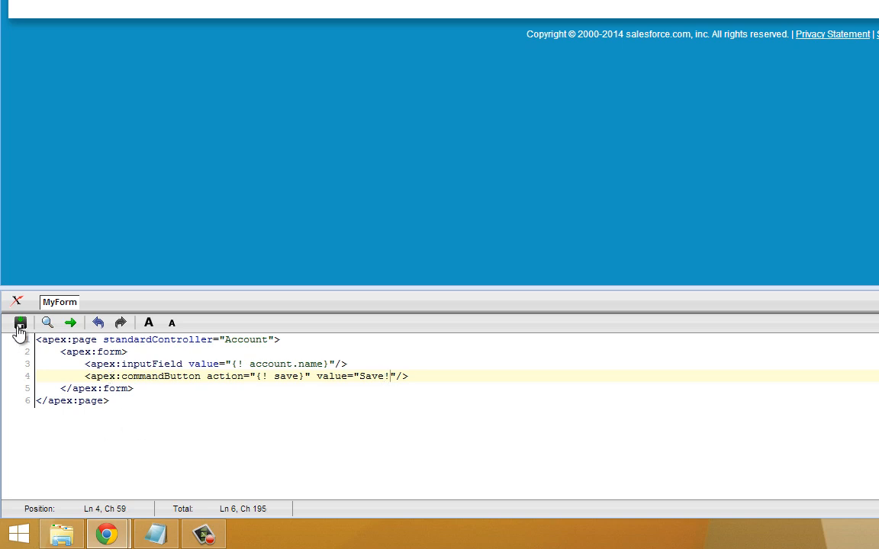
{"action": "left_click", "coordinate": [20, 323]}
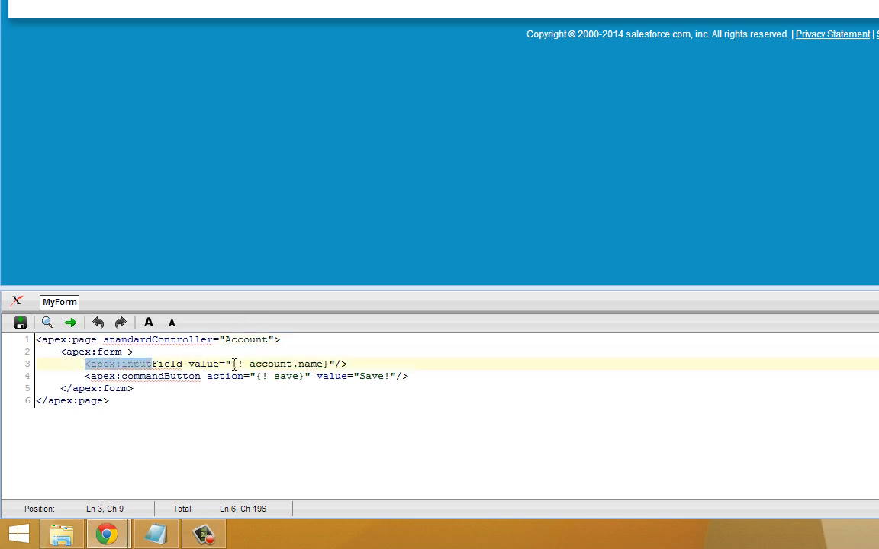
Step: Enter Test Account in the rendered name field using the autocomplete suggestion
{"action": "left_click", "coordinate": [348, 363]}
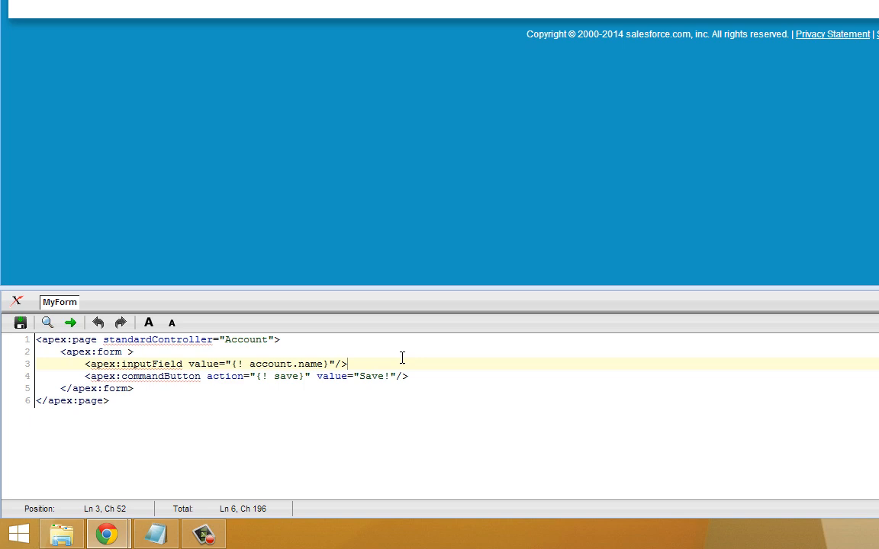
{"action": "mouse_move", "coordinate": [222, 375]}
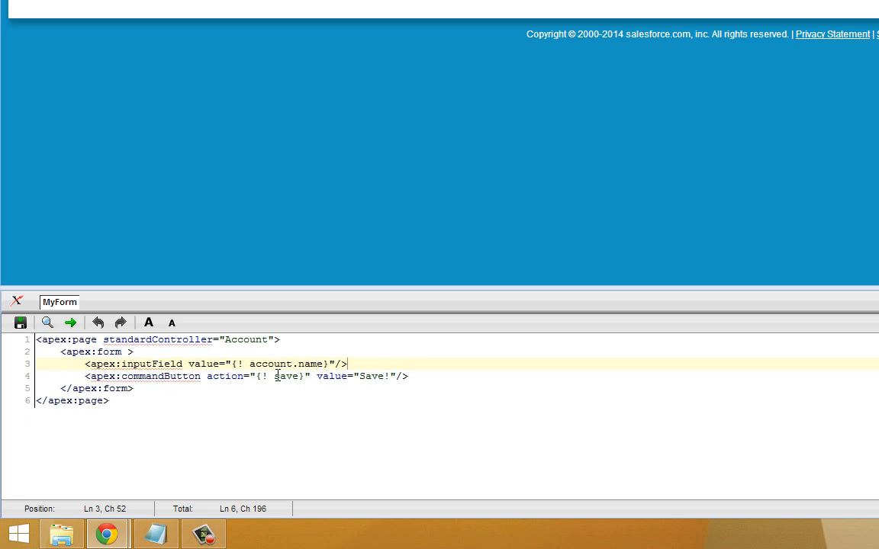
{"action": "mouse_move", "coordinate": [326, 281]}
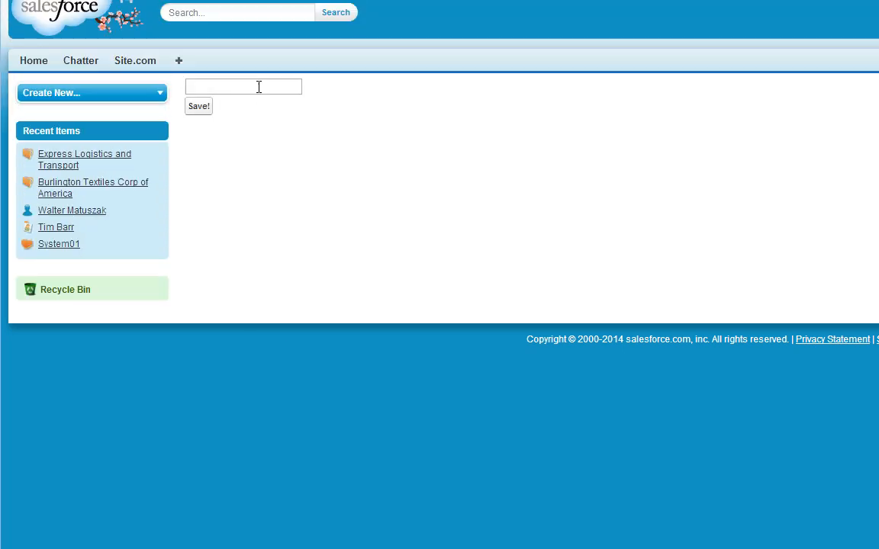
{"action": "type", "text": "Te"}
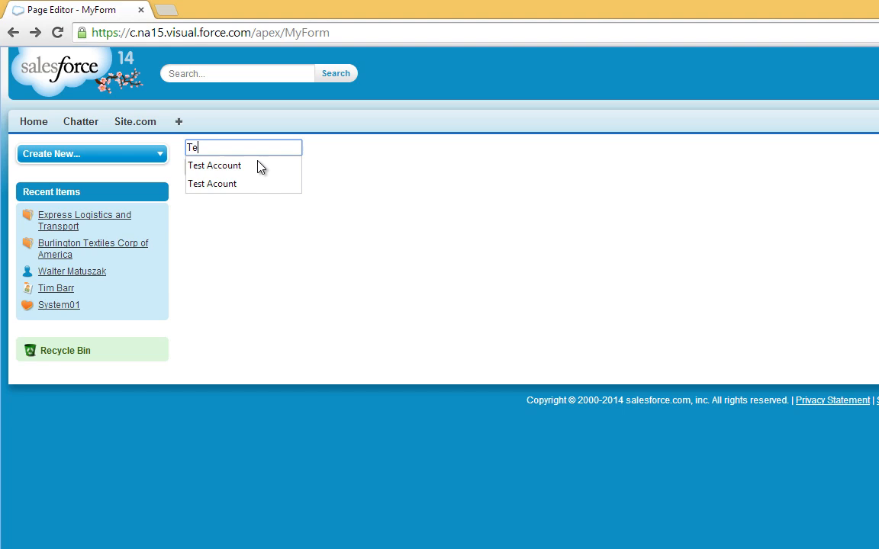
{"action": "left_click", "coordinate": [214, 165]}
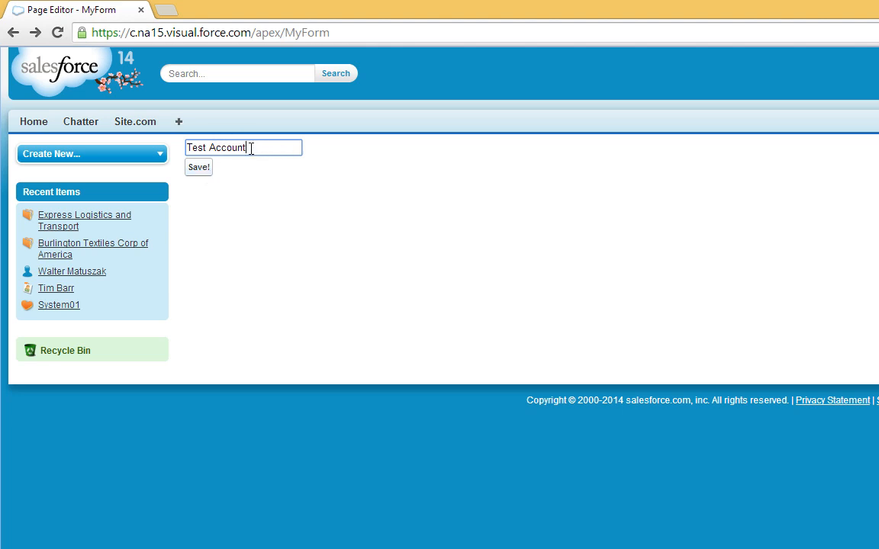
{"action": "left_click", "coordinate": [198, 167]}
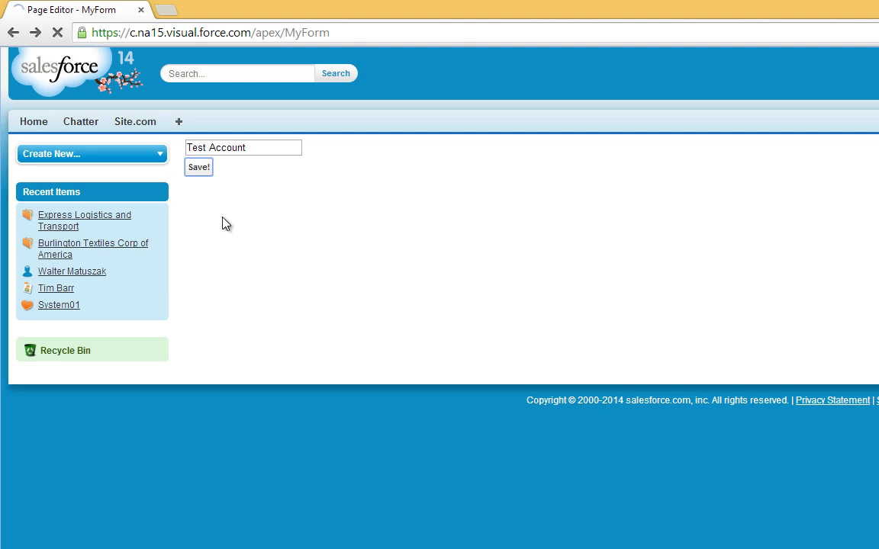
Step: Submit the form with Save! so the Test Account detail page appears
{"action": "left_click", "coordinate": [198, 166]}
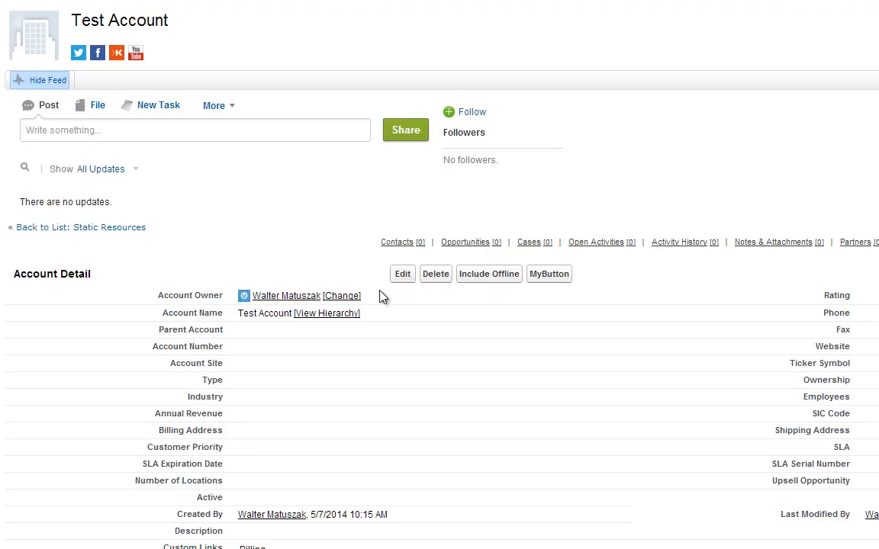
{"action": "mouse_move", "coordinate": [319, 100]}
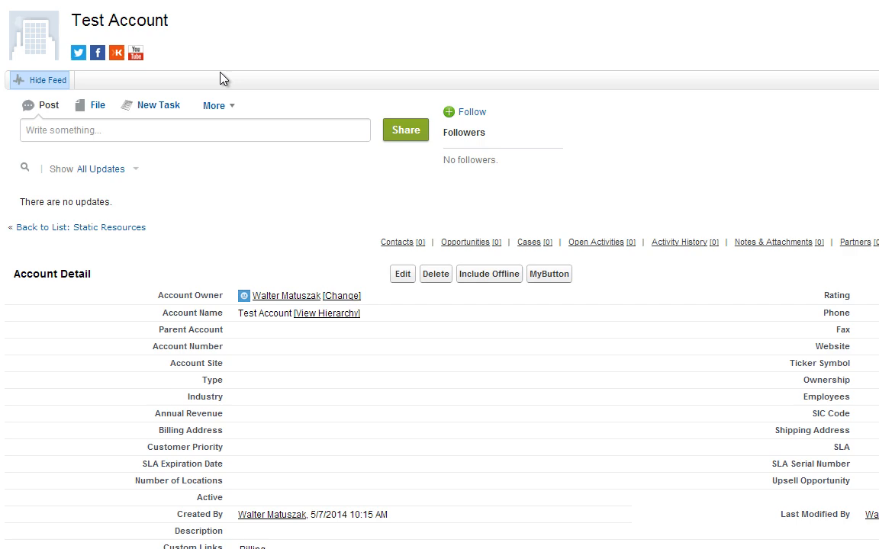
{"action": "mouse_move", "coordinate": [110, 131]}
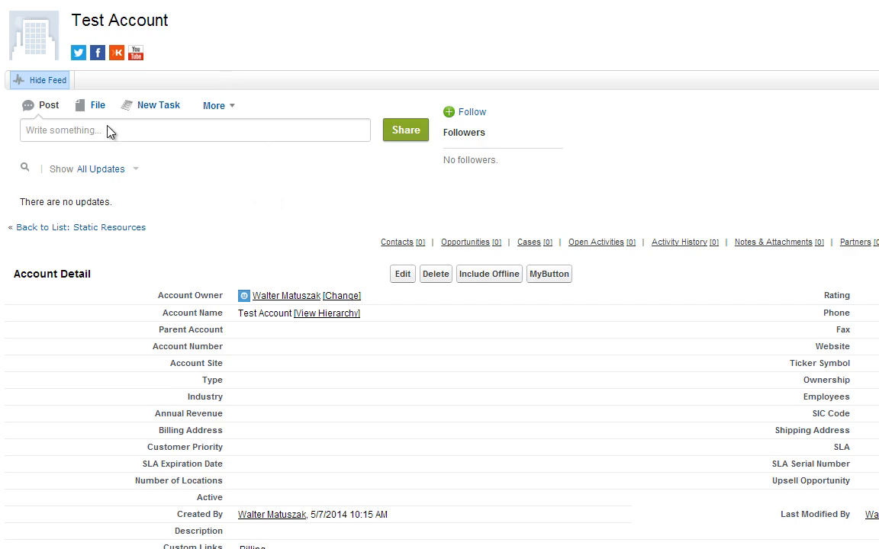
{"action": "mouse_move", "coordinate": [451, 284]}
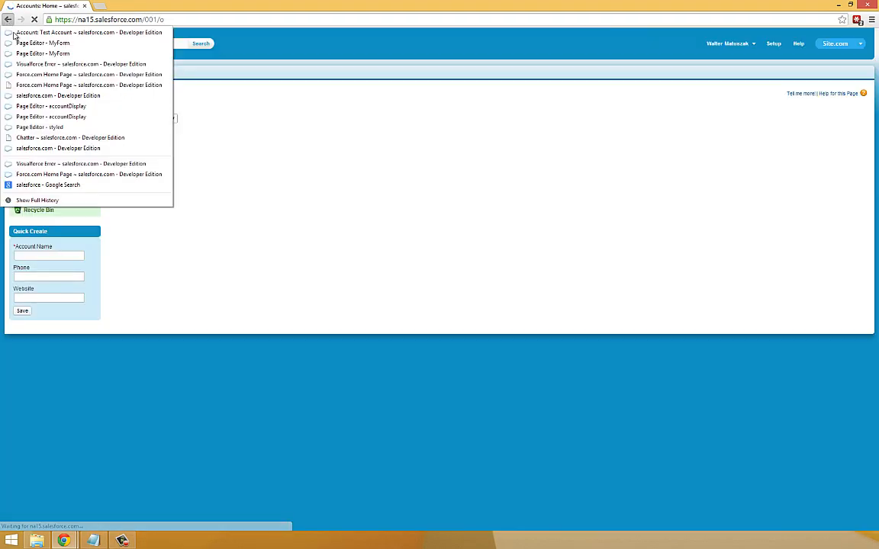
Step: Go back in browser history to the MyForm page editor
{"action": "left_click", "coordinate": [46, 55]}
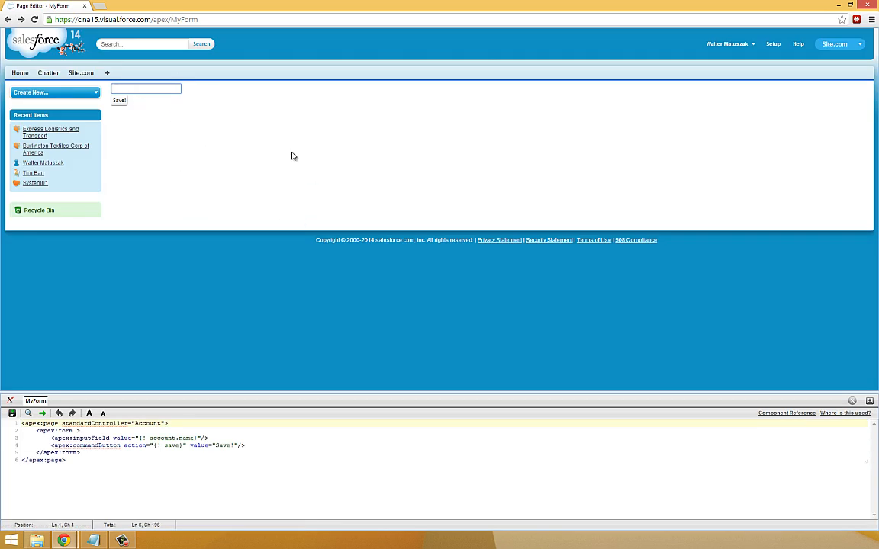
{"action": "mouse_move", "coordinate": [250, 228]}
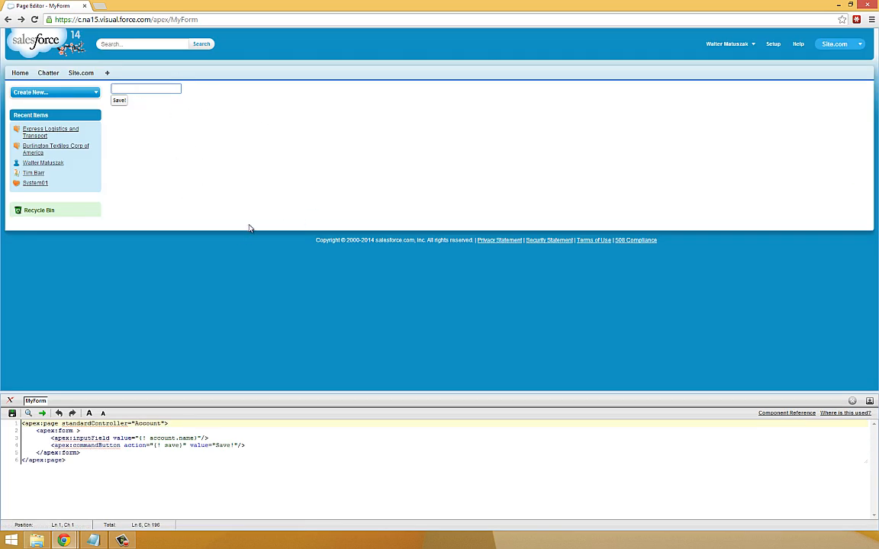
{"action": "mouse_move", "coordinate": [235, 213]}
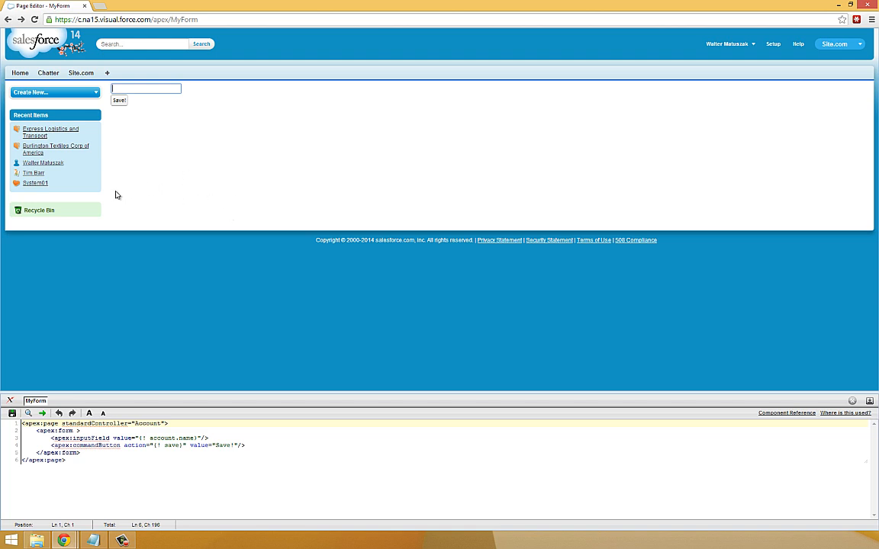
{"action": "mouse_move", "coordinate": [140, 201]}
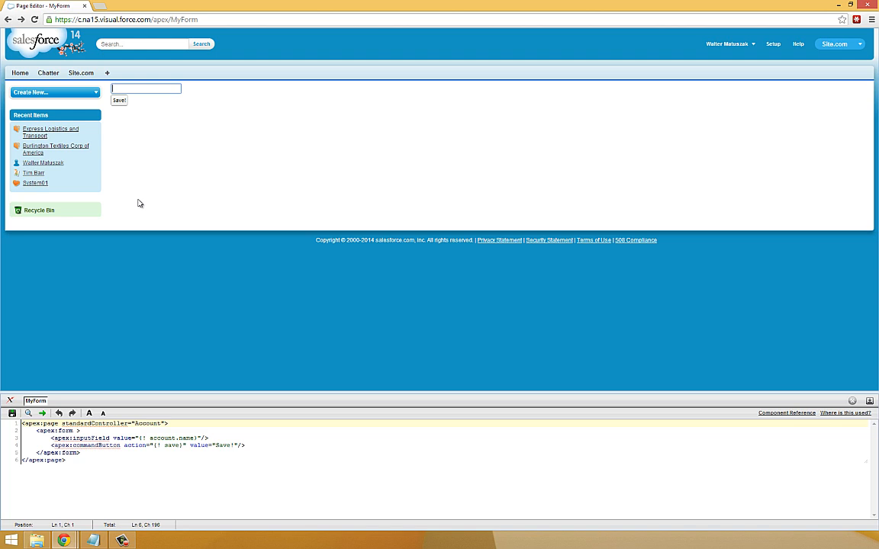
{"action": "mouse_move", "coordinate": [318, 199]}
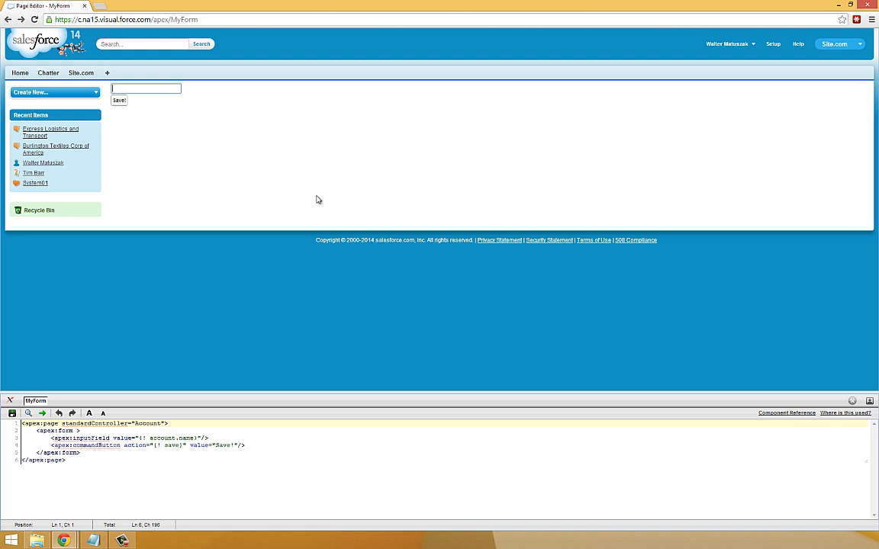
{"action": "mouse_move", "coordinate": [160, 219]}
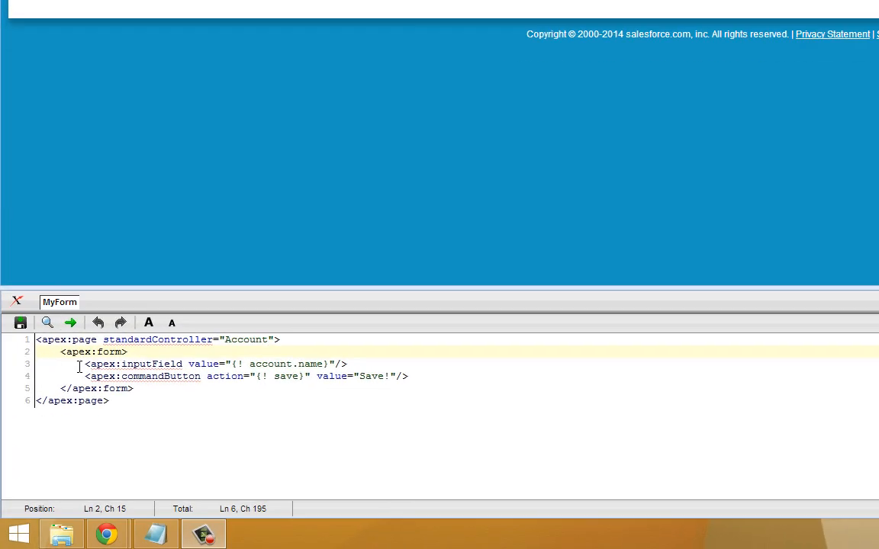
Step: Wrap the form content in apex:PageBlock and apex:pageBlockSection tags
{"action": "left_click", "coordinate": [281, 355]}
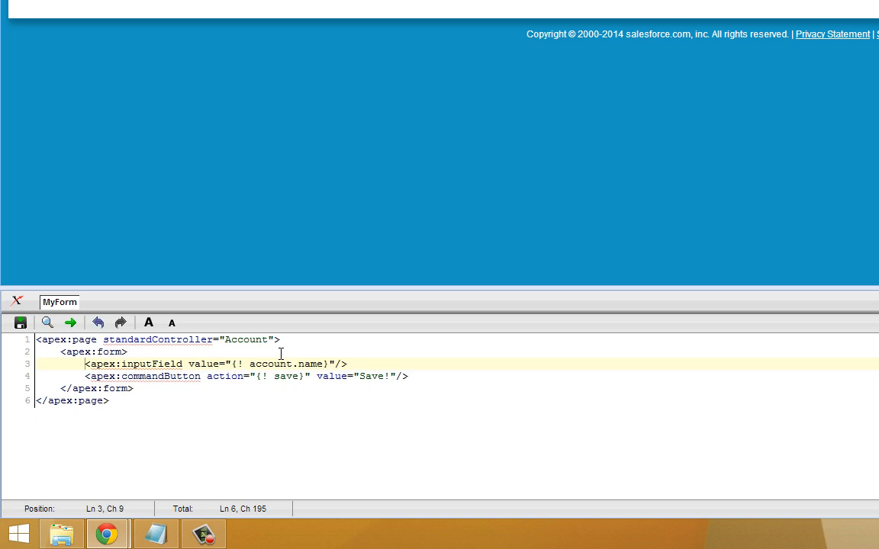
{"action": "key", "text": "Enter"}
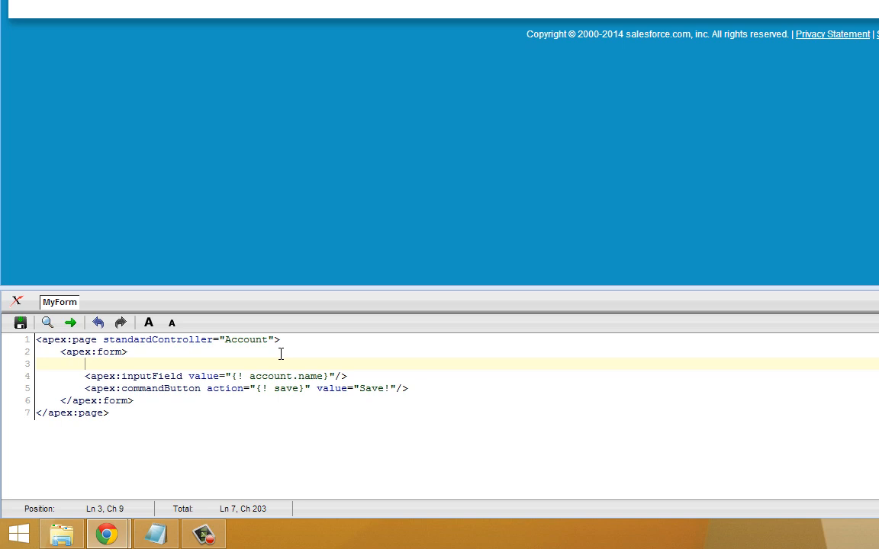
{"action": "type", "text": "<"}
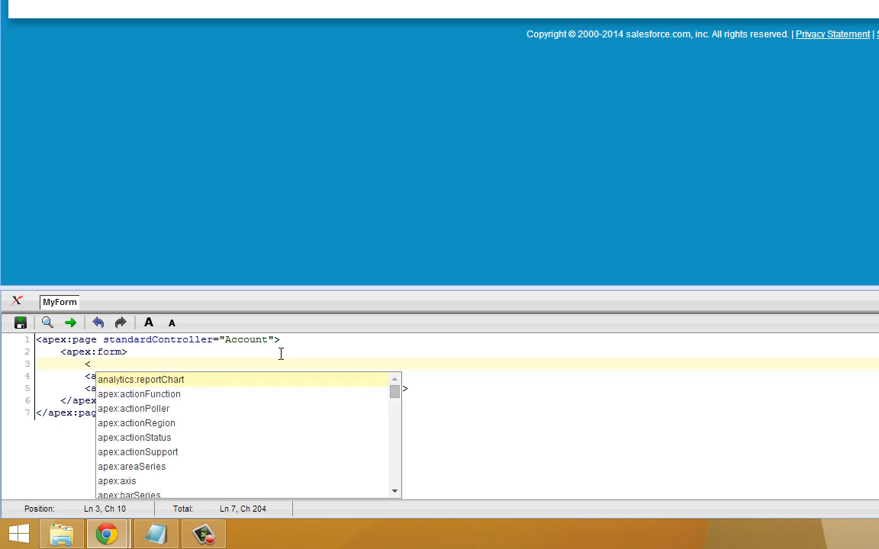
{"action": "type", "text": "ape"}
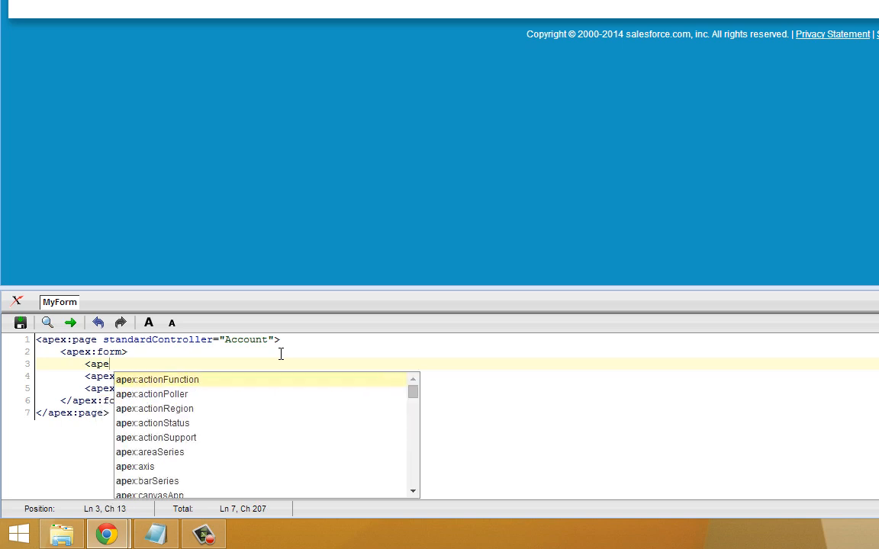
{"action": "type", "text": "PageBlock>"}
{"action": "type", "text": "<"}
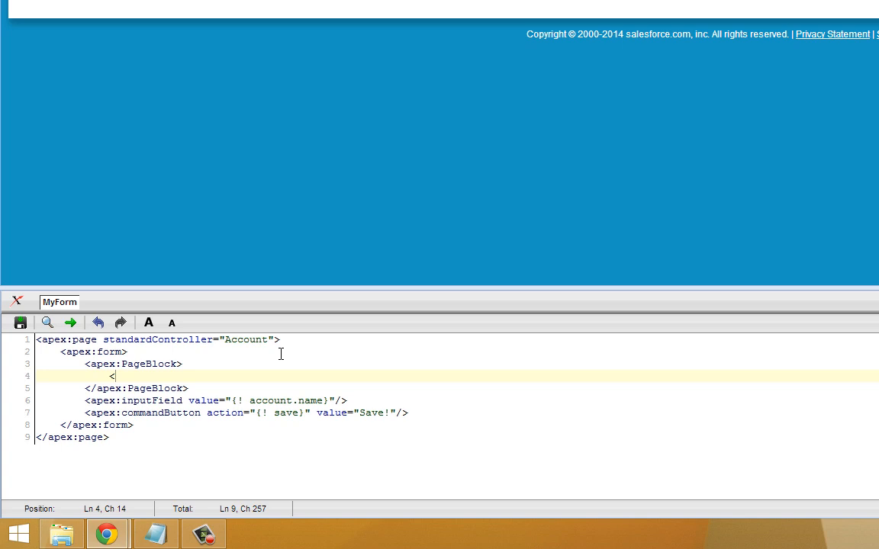
{"action": "type", "text": "apex"}
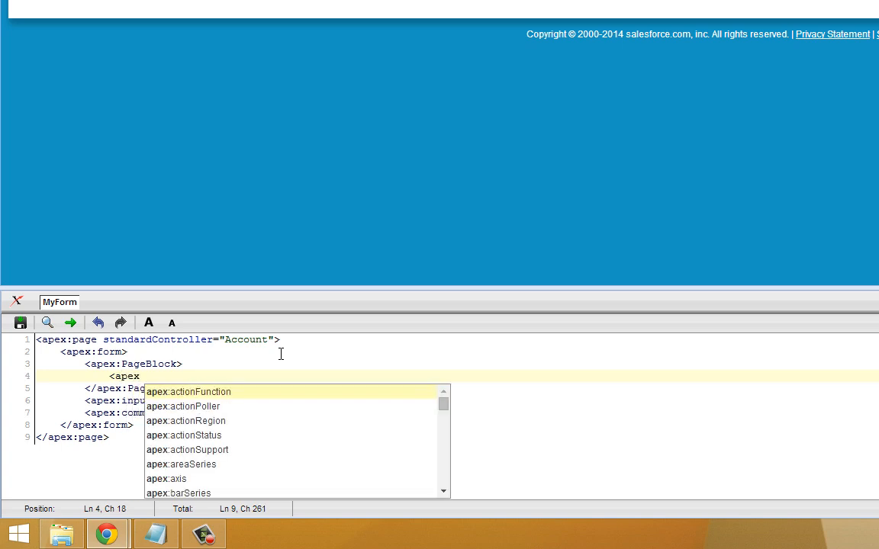
{"action": "type", "text": "pageBlockSection>"}
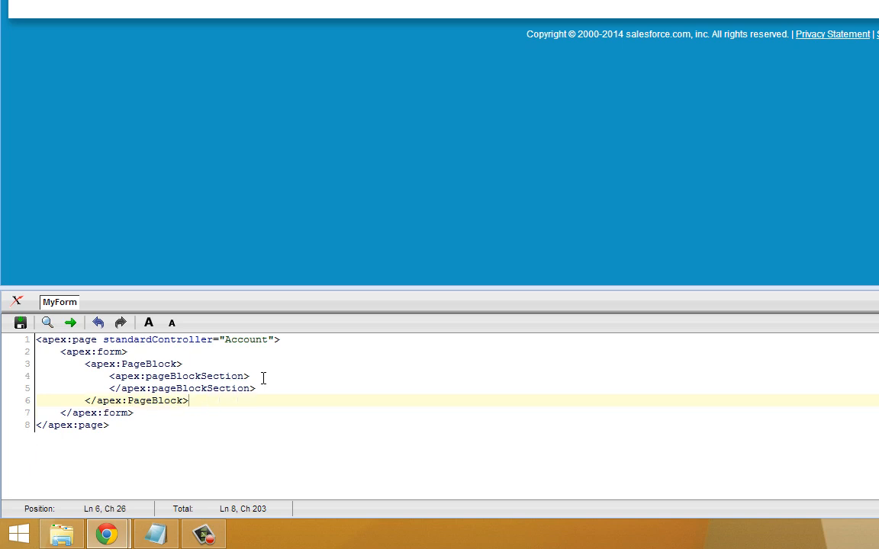
Step: Add <apex:inputField value="{! account.name}"/> inside the pageBlockSection
{"action": "type", "text": "<apex:inputField value=\"{! account.name}\"/>"}
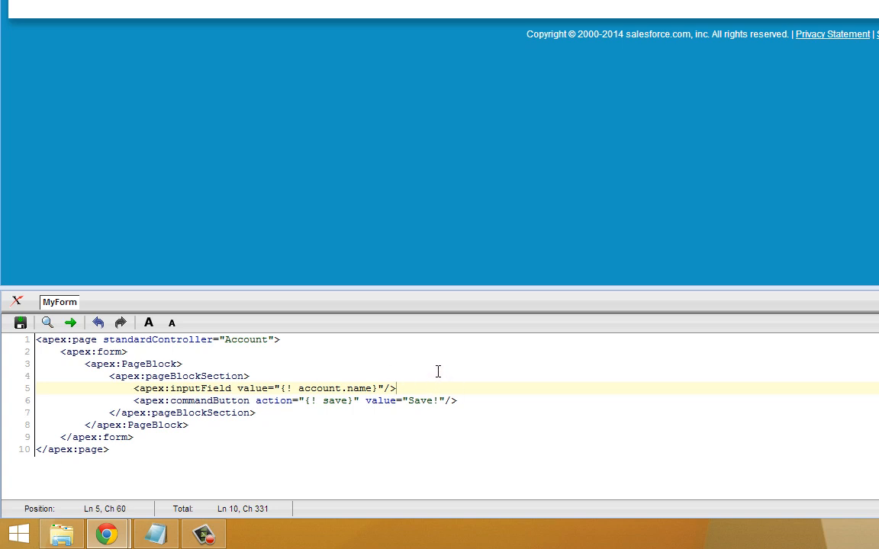
Step: Add <apex:inputField value="{!account.industry}"/> below the account name field
{"action": "type", "text": "<apex:inputField value=\"{!account.industry}\"/>"}
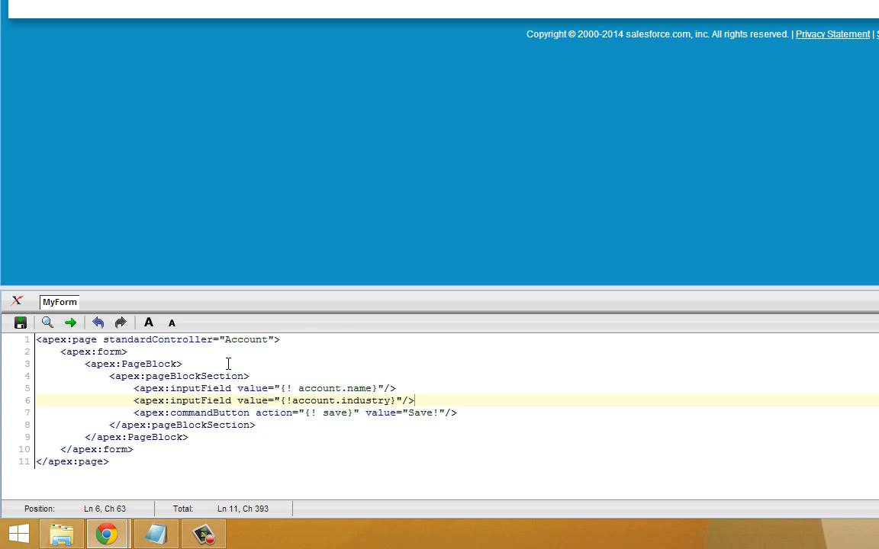
{"action": "mouse_move", "coordinate": [380, 399]}
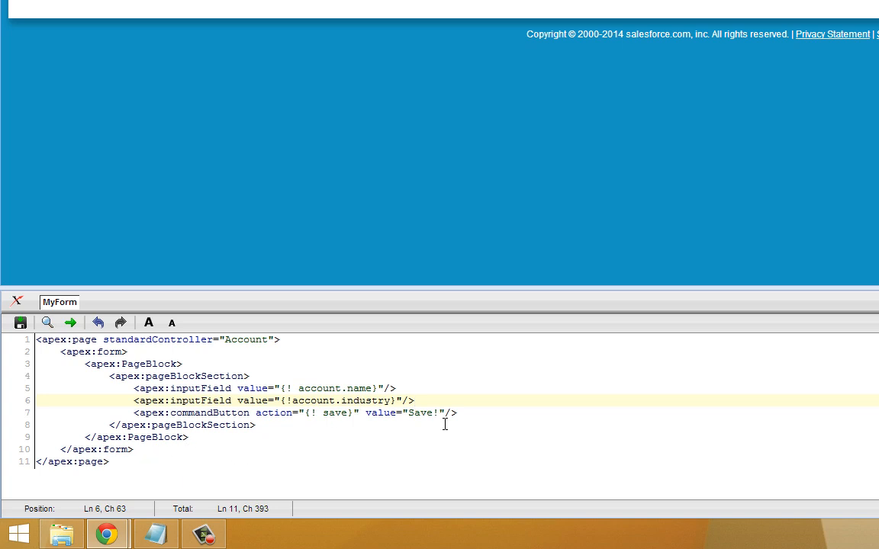
Step: Save MyForm and preview the rendered Account Name field and Industry picklist set to --None--
{"action": "left_click", "coordinate": [21, 324]}
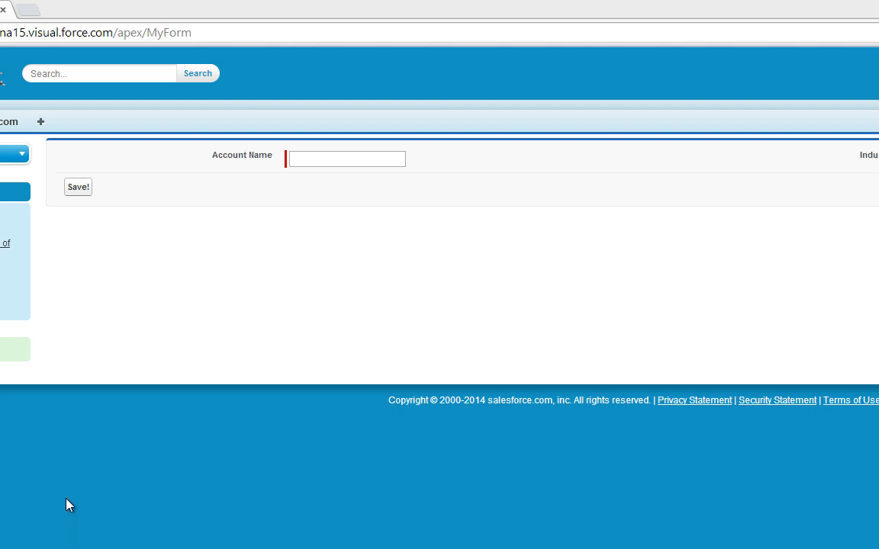
{"action": "mouse_move", "coordinate": [278, 337]}
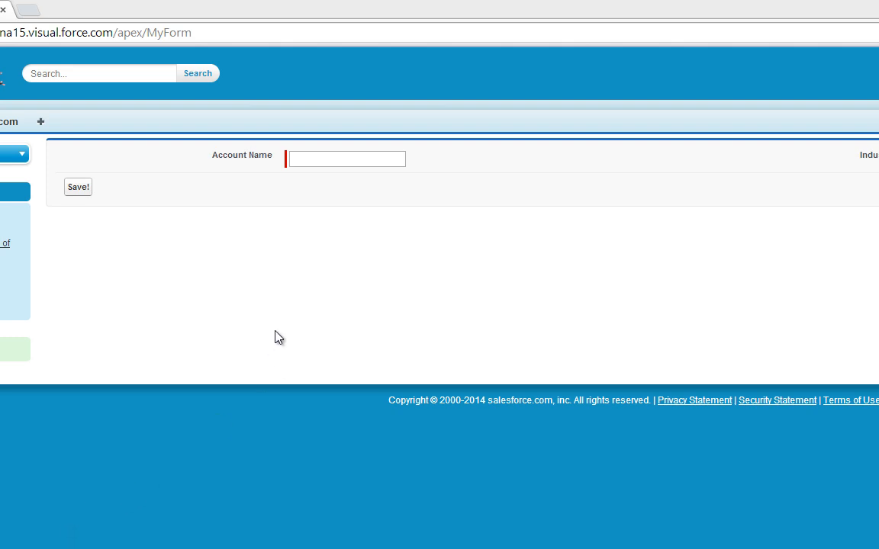
{"action": "mouse_move", "coordinate": [342, 261]}
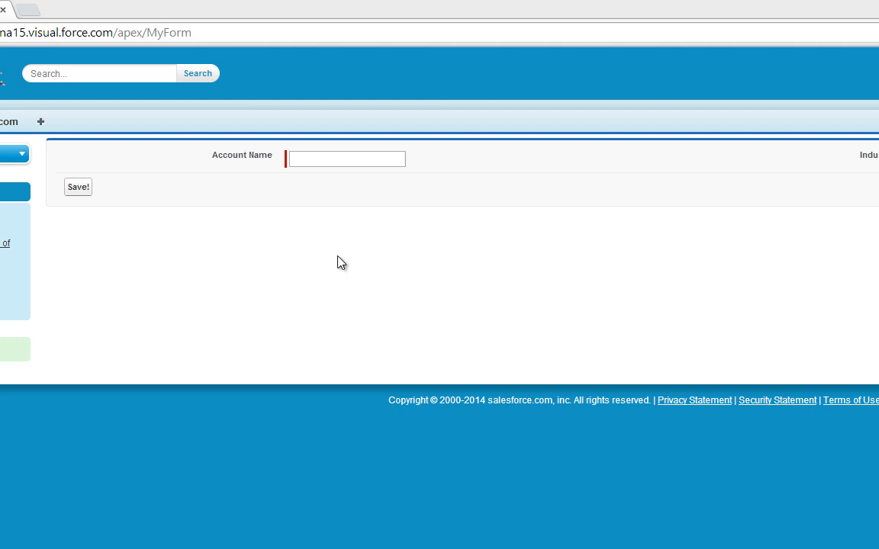
{"action": "left_click", "coordinate": [345, 158]}
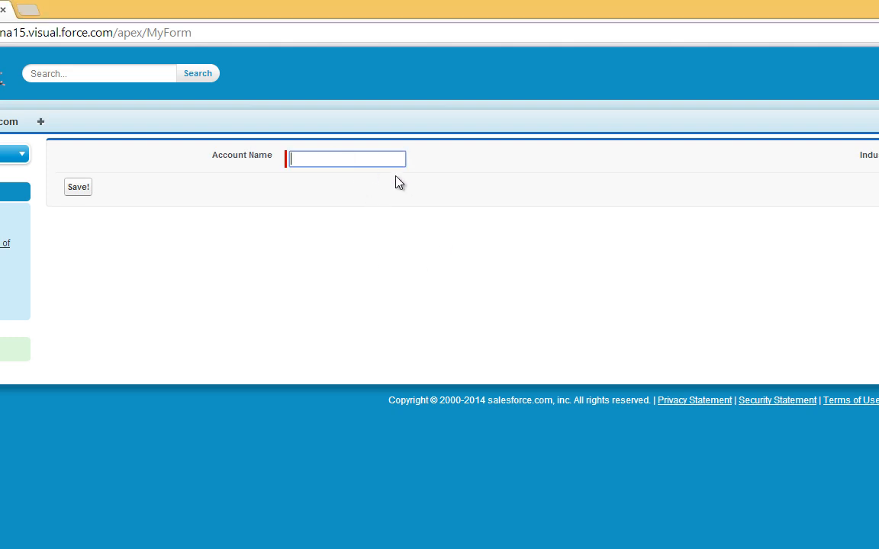
{"action": "mouse_move", "coordinate": [836, 186]}
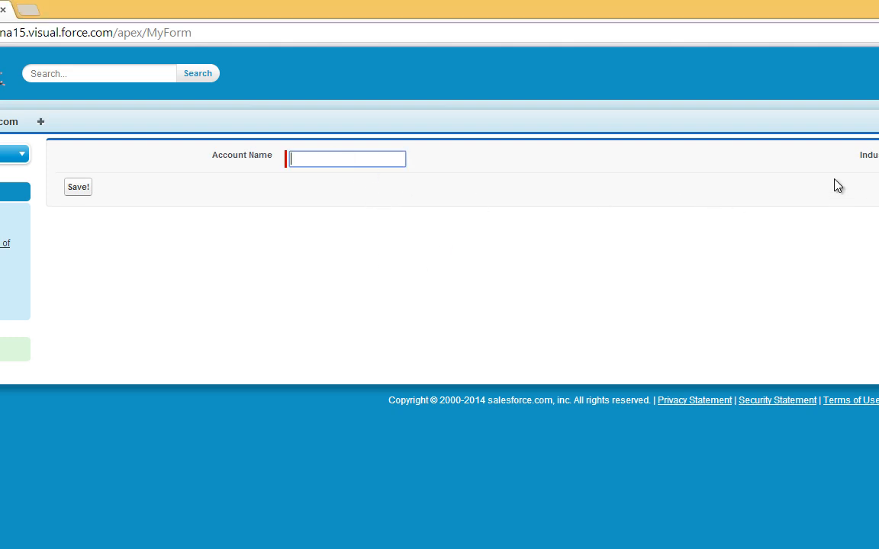
{"action": "mouse_move", "coordinate": [227, 170]}
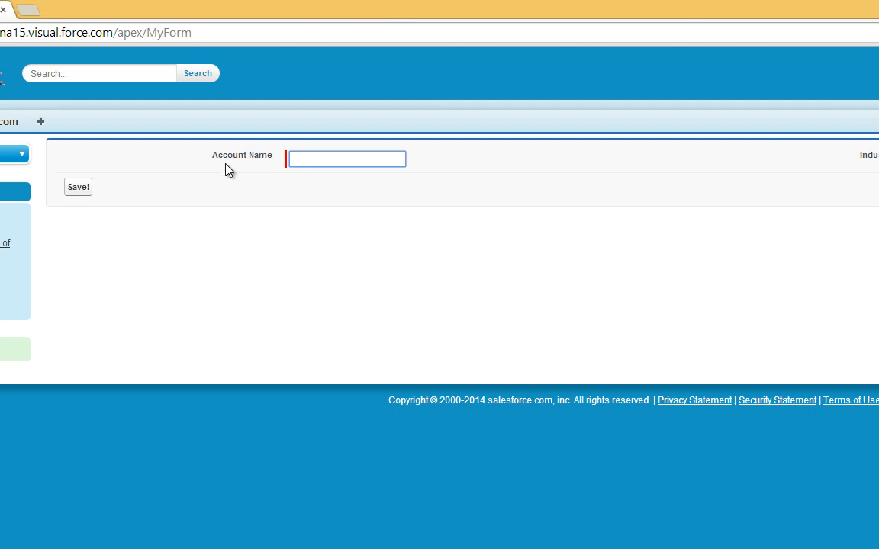
{"action": "left_click", "coordinate": [771, 159]}
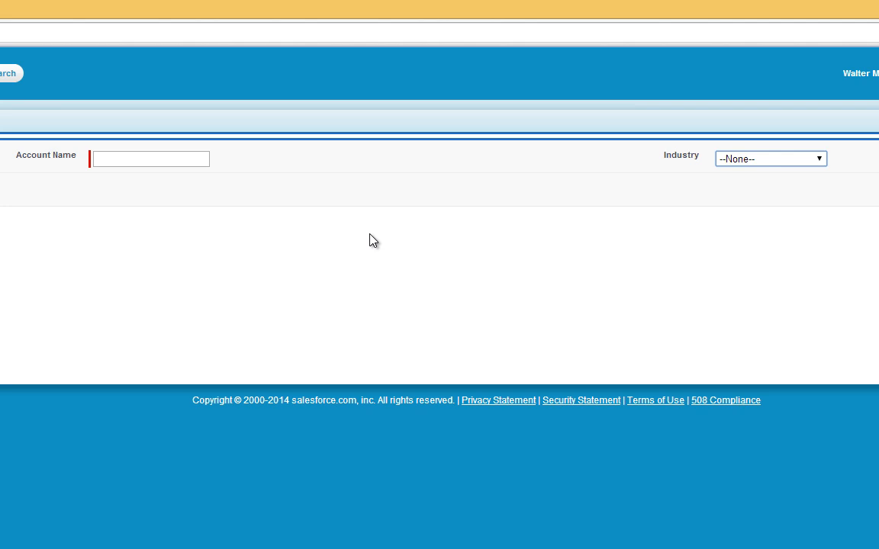
{"action": "mouse_move", "coordinate": [480, 238]}
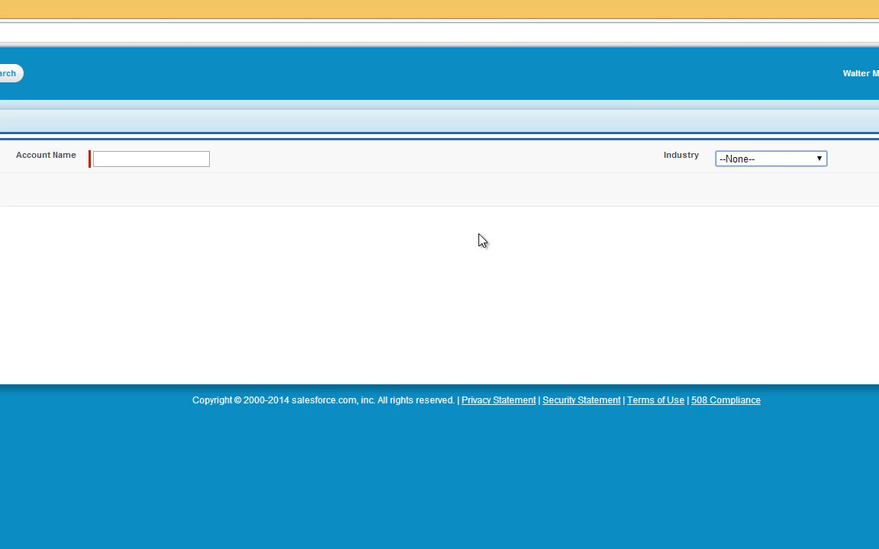
{"action": "mouse_move", "coordinate": [468, 158]}
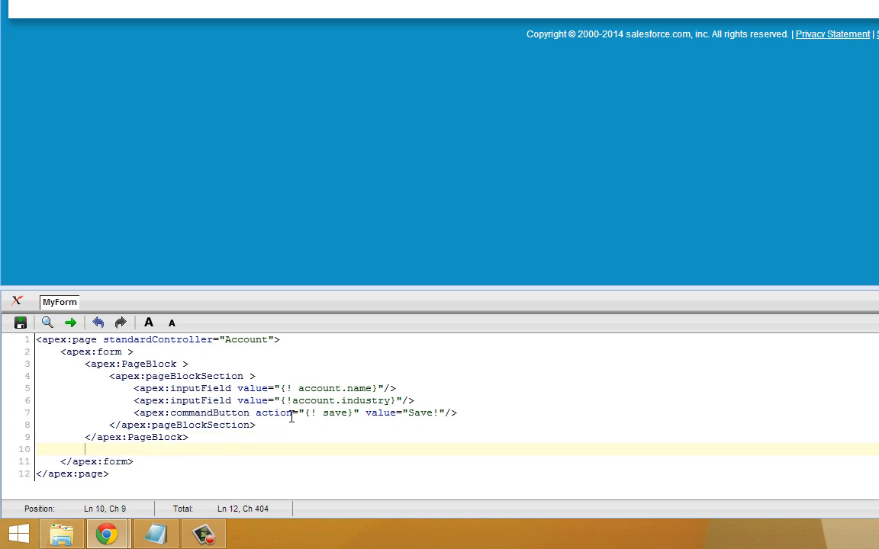
Step: Insert a self-closing <apex:pageMessages /> tag below the page block, completed via autocomplete
{"action": "type", "text": "<aped"}
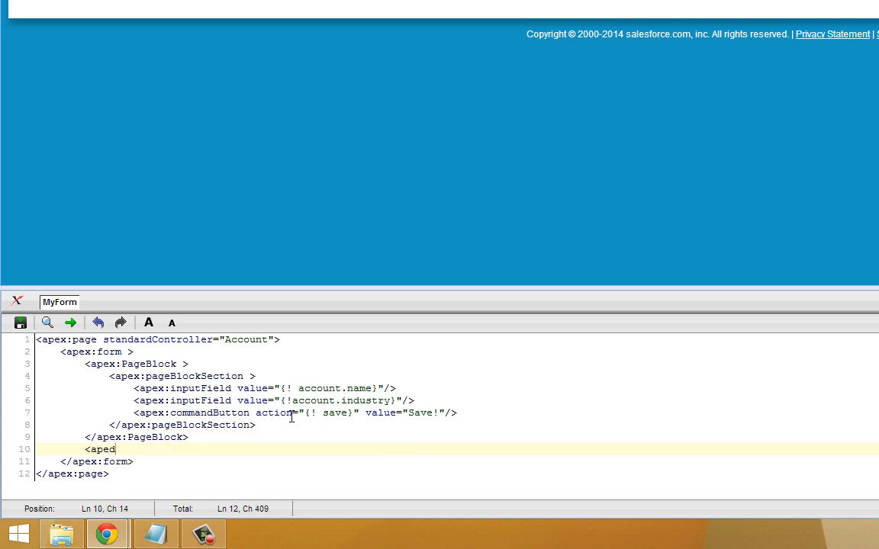
{"action": "type", "text": "x:page"}
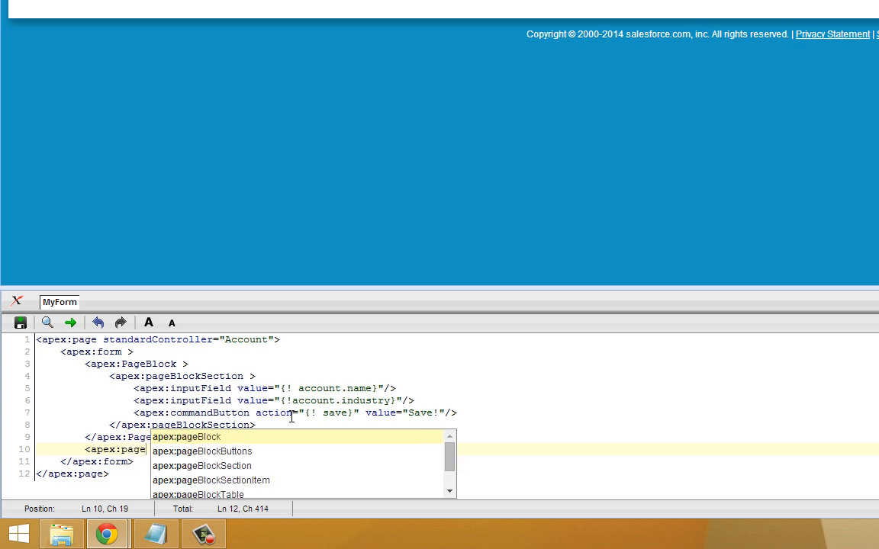
{"action": "type", "text": "M"}
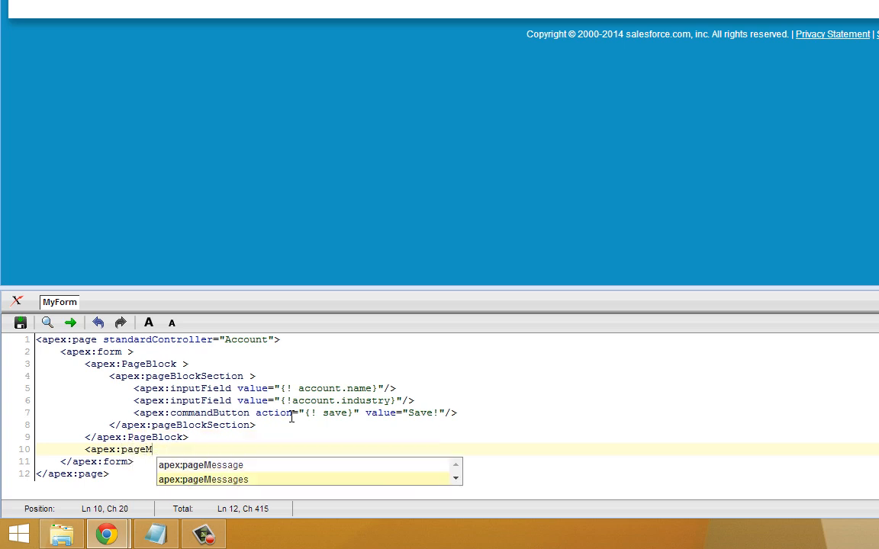
{"action": "left_click", "coordinate": [201, 479]}
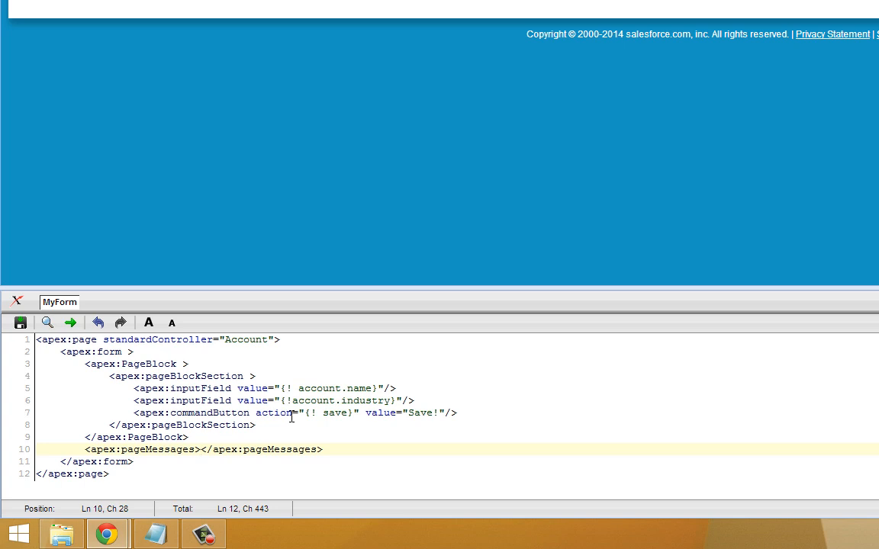
{"action": "type", "text": "\" \""}
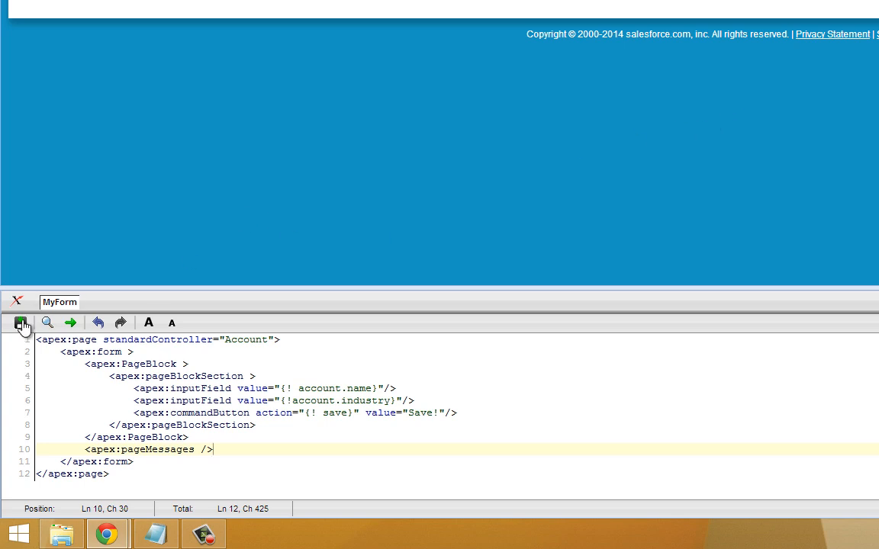
Step: Save the page and submit with Account Name blank to trigger the 'You must enter a value' error
{"action": "left_click", "coordinate": [21, 322]}
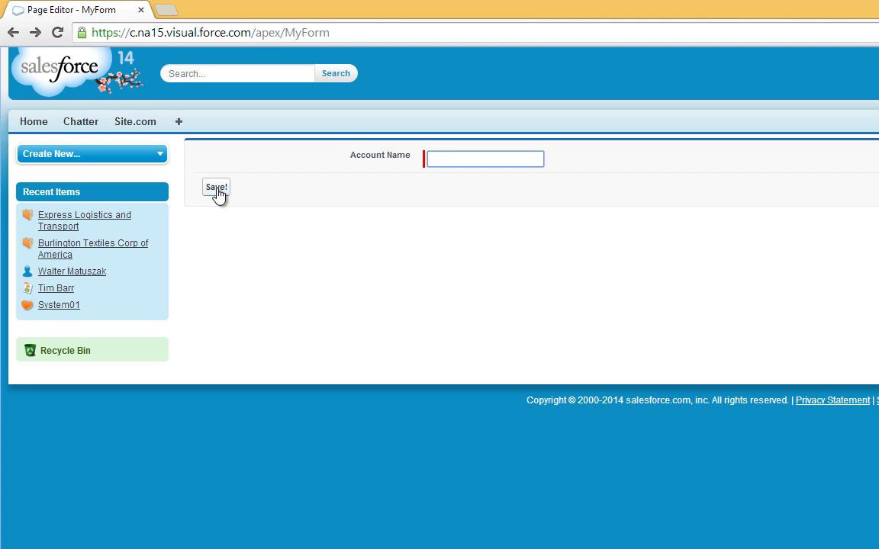
{"action": "left_click", "coordinate": [217, 187]}
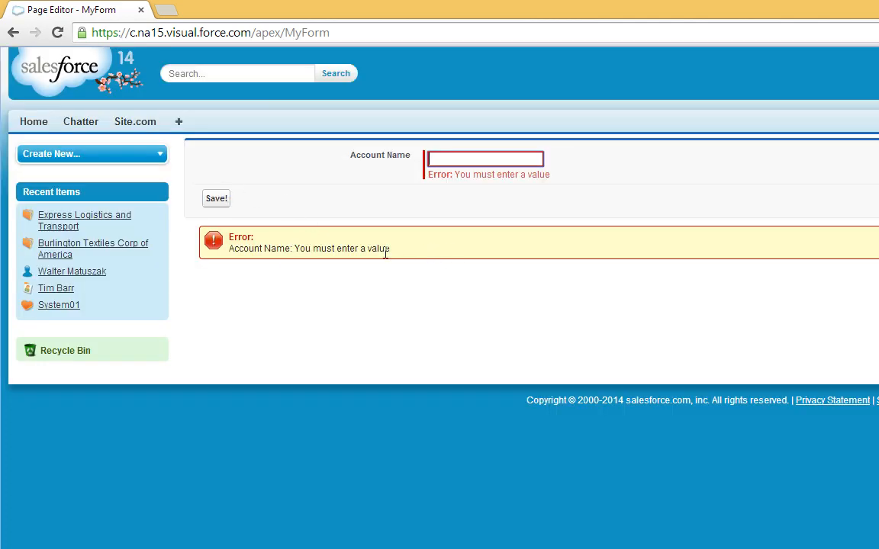
{"action": "mouse_move", "coordinate": [828, 241]}
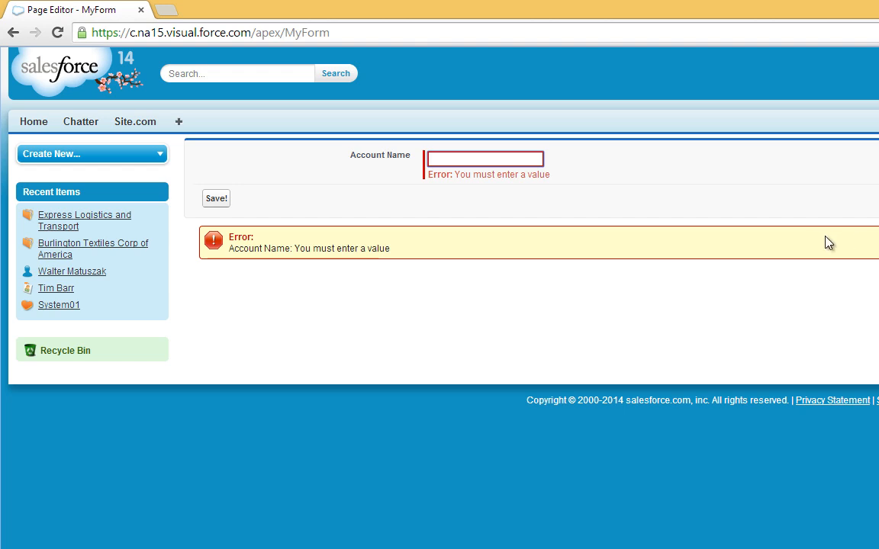
{"action": "mouse_move", "coordinate": [501, 189]}
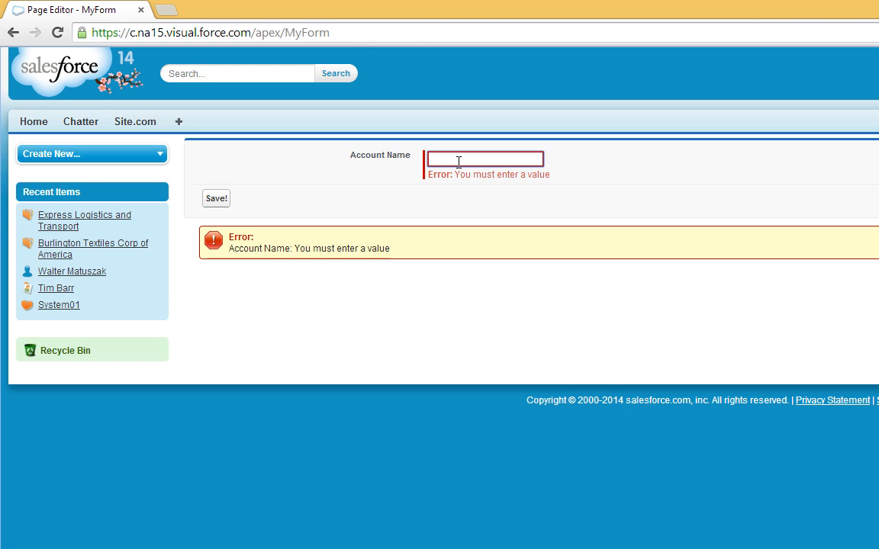
{"action": "mouse_move", "coordinate": [479, 168]}
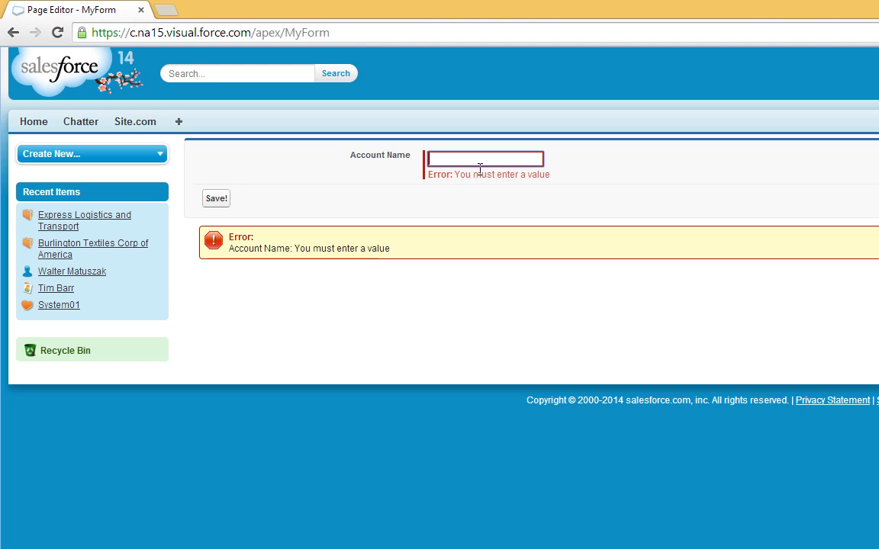
{"action": "mouse_move", "coordinate": [476, 169]}
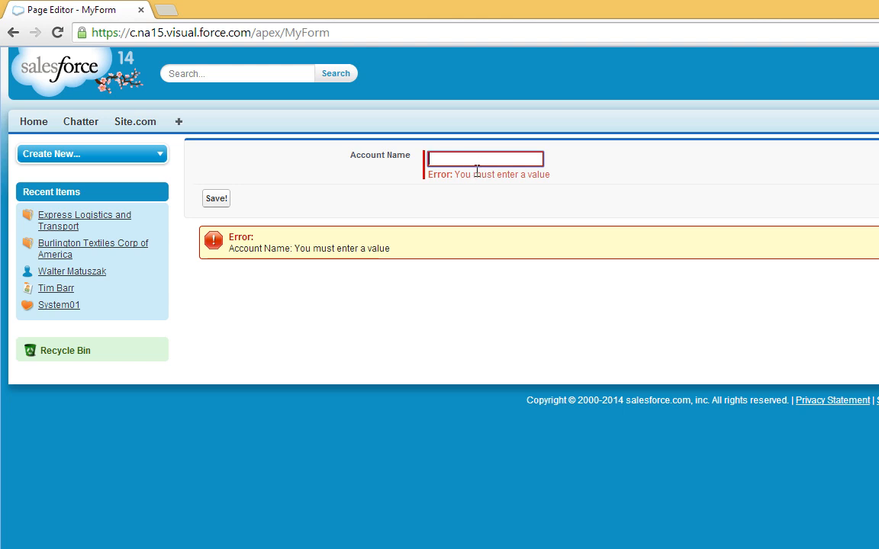